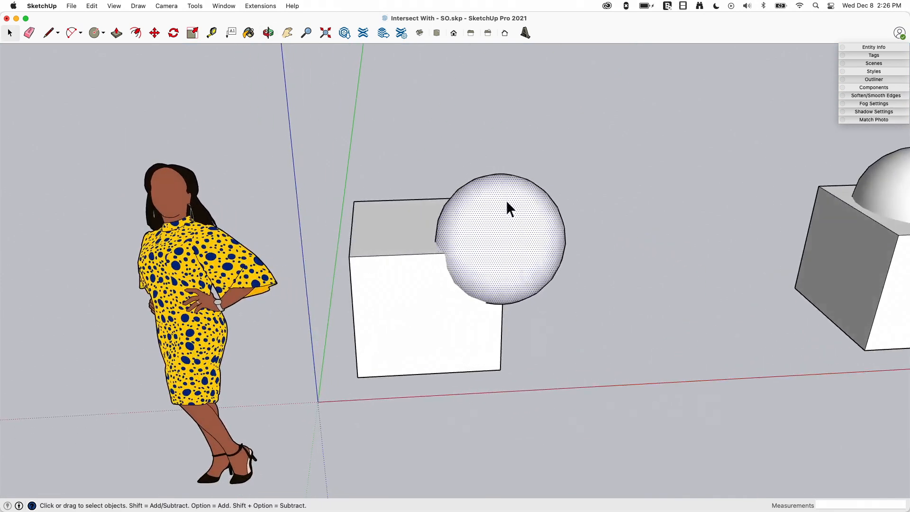
mouse_move(534, 357)
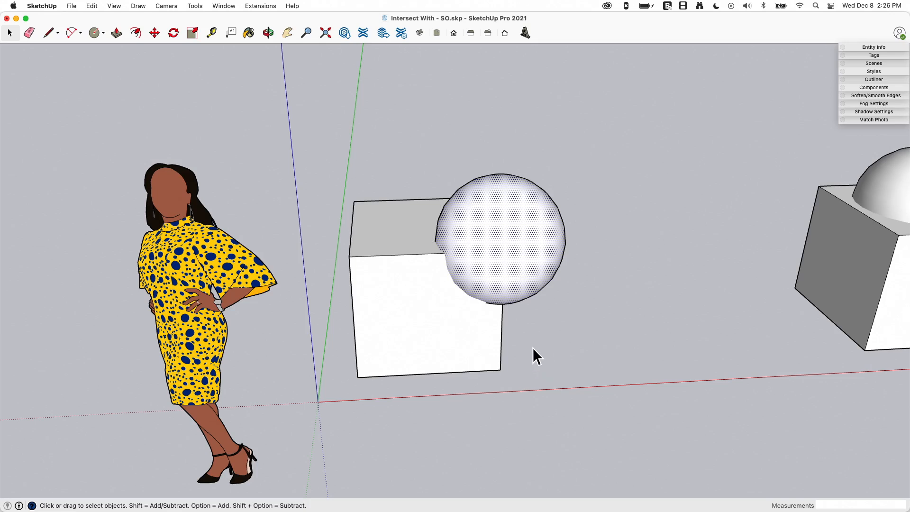
Run Intersect Faces With Model on the cube and select the sphere where they meet.
key("m")
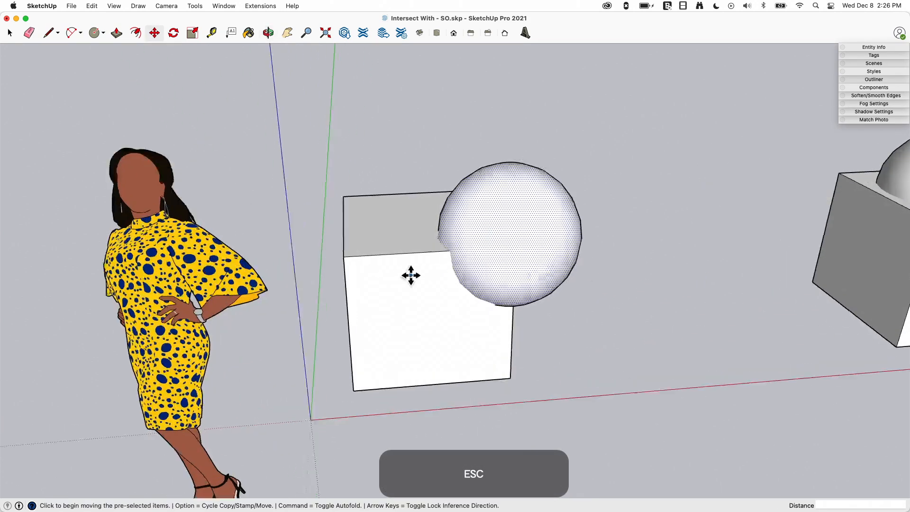
key("space")
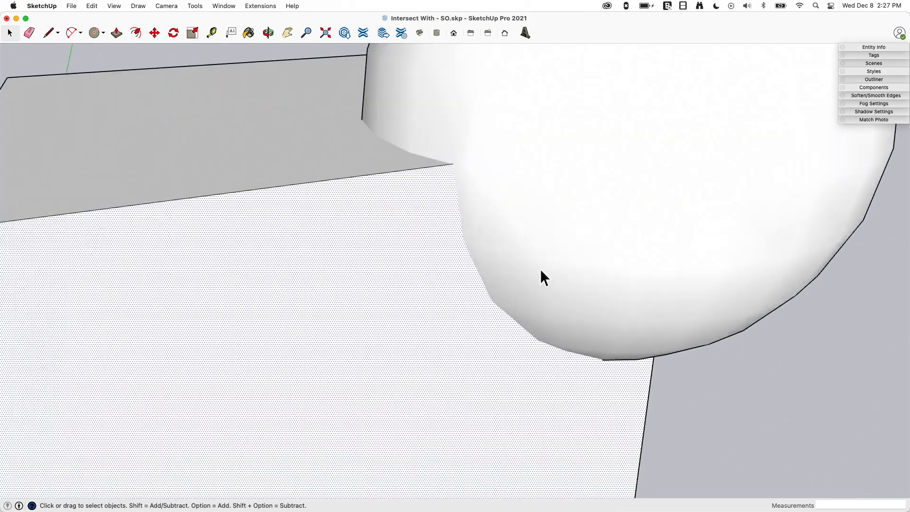
mouse_move(464, 243)
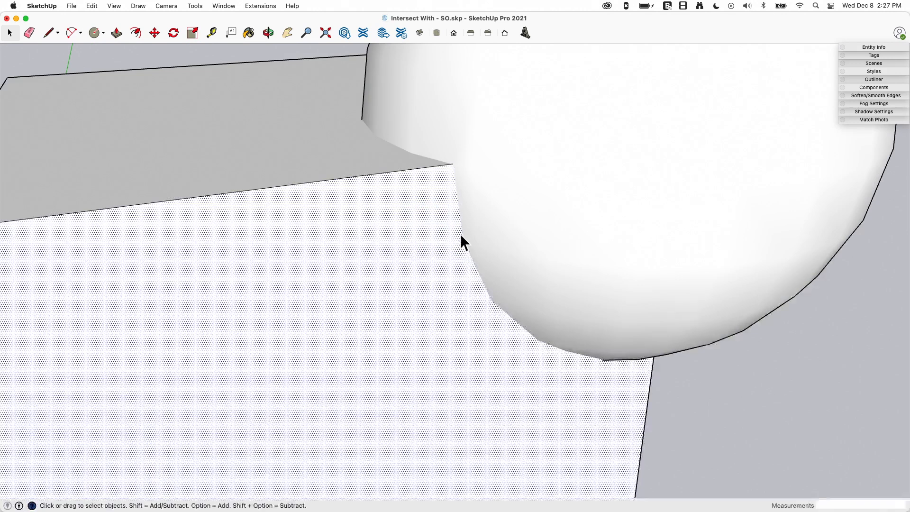
mouse_move(595, 364)
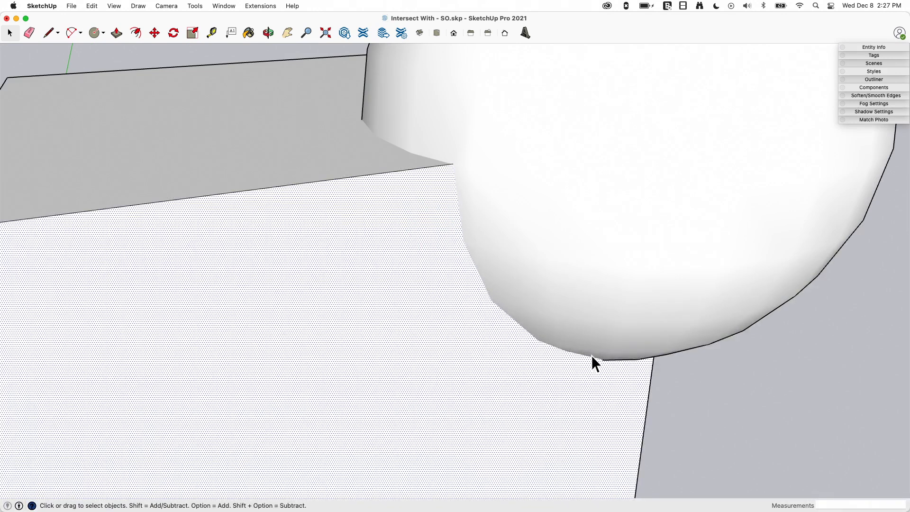
mouse_move(465, 252)
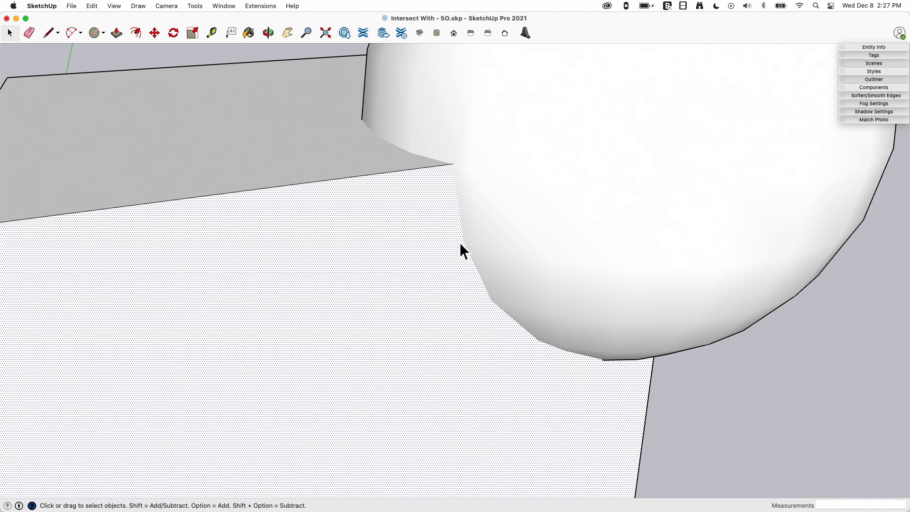
mouse_move(467, 259)
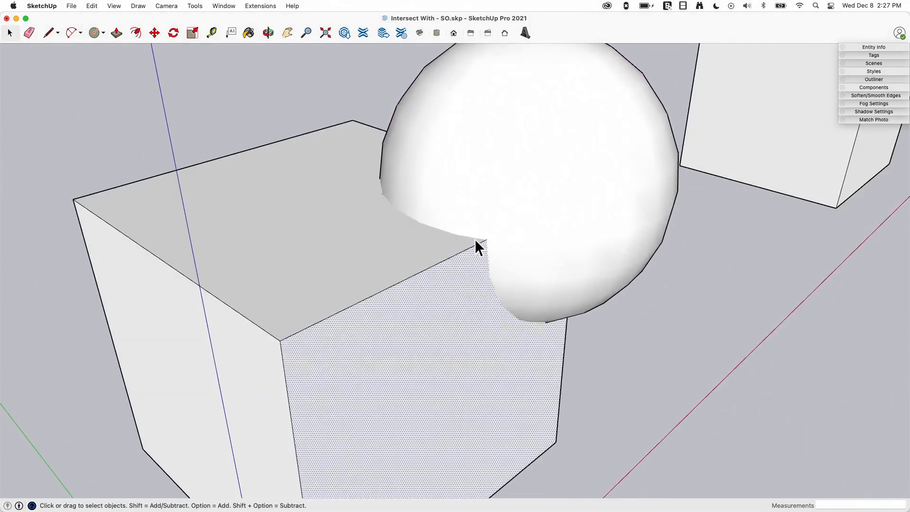
mouse_move(435, 275)
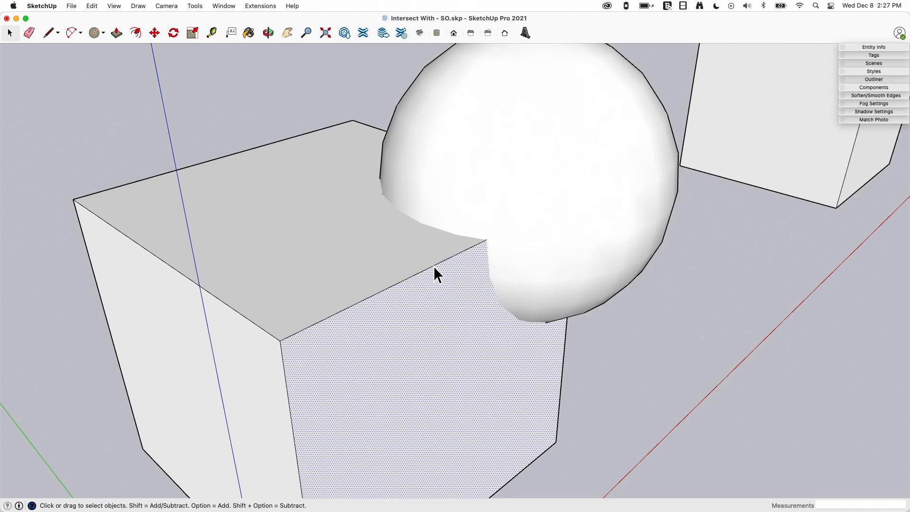
mouse_move(574, 326)
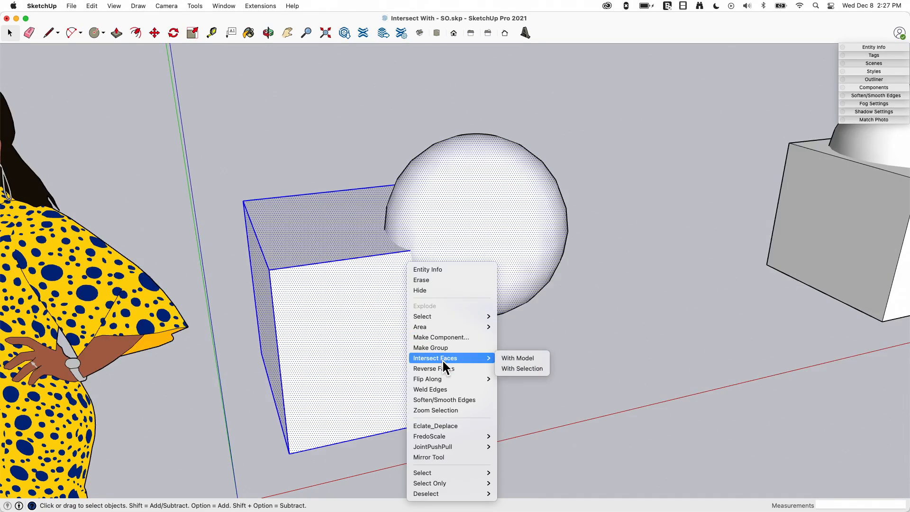
left_click(515, 357)
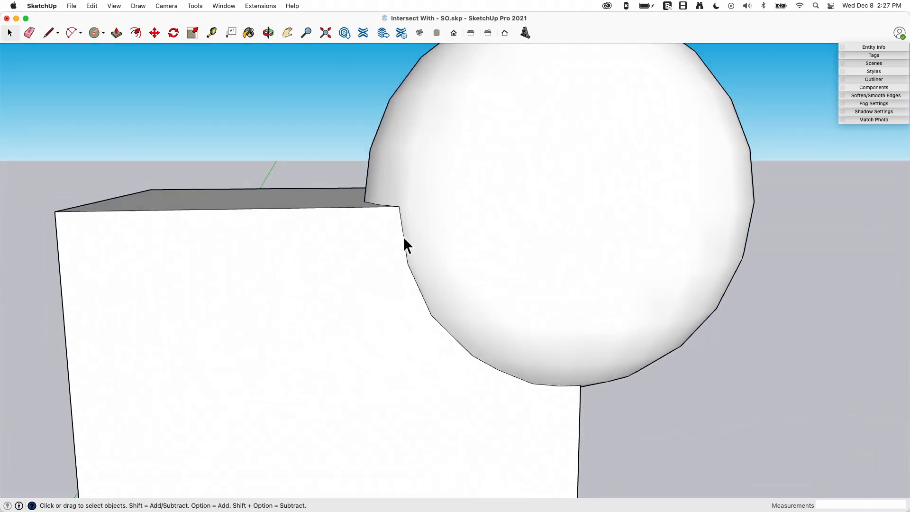
left_click(232, 320)
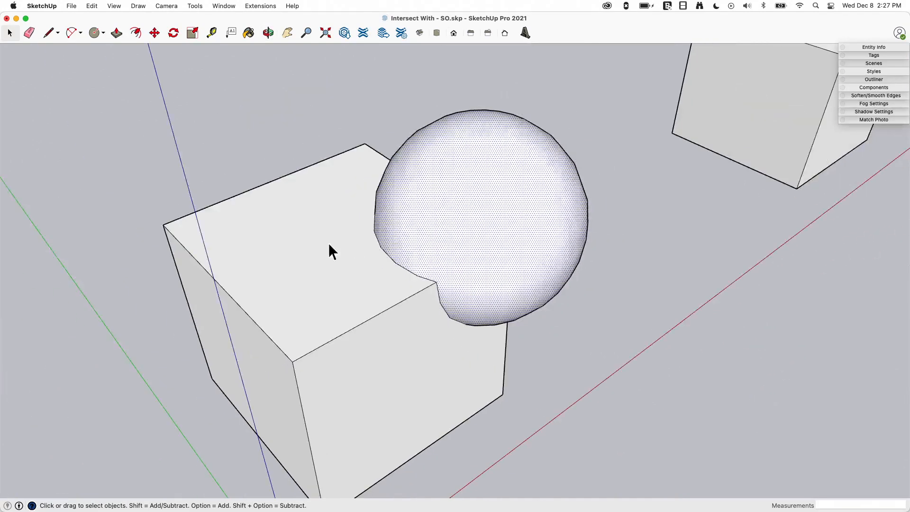
Pick up the cut face piece and drag it away from the cube.
left_click(153, 32)
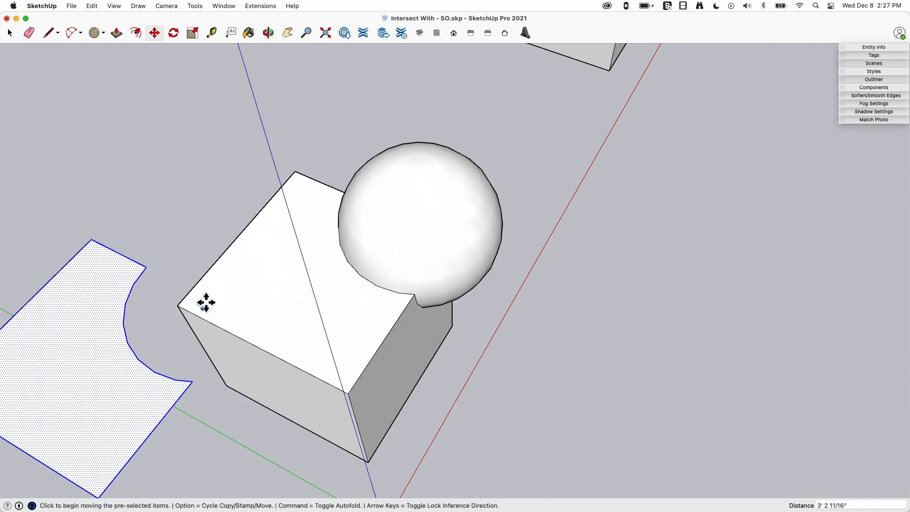
mouse_move(122, 298)
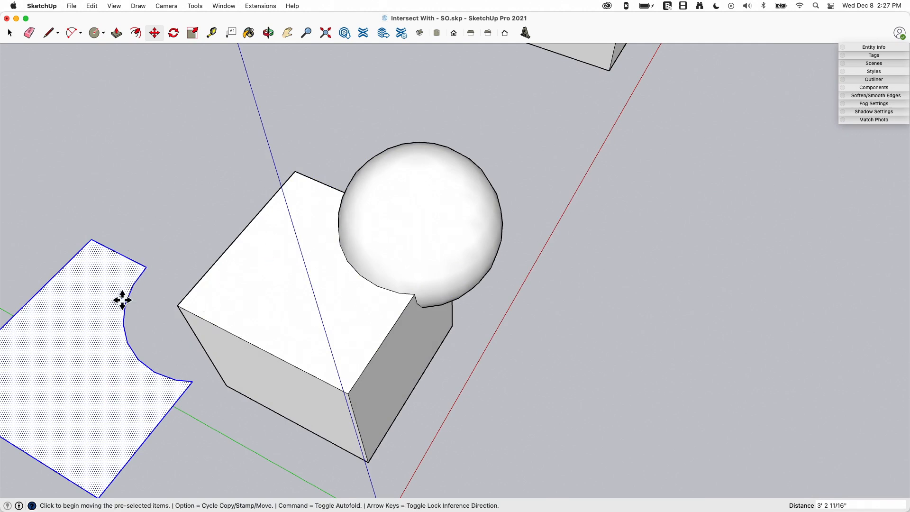
mouse_move(390, 279)
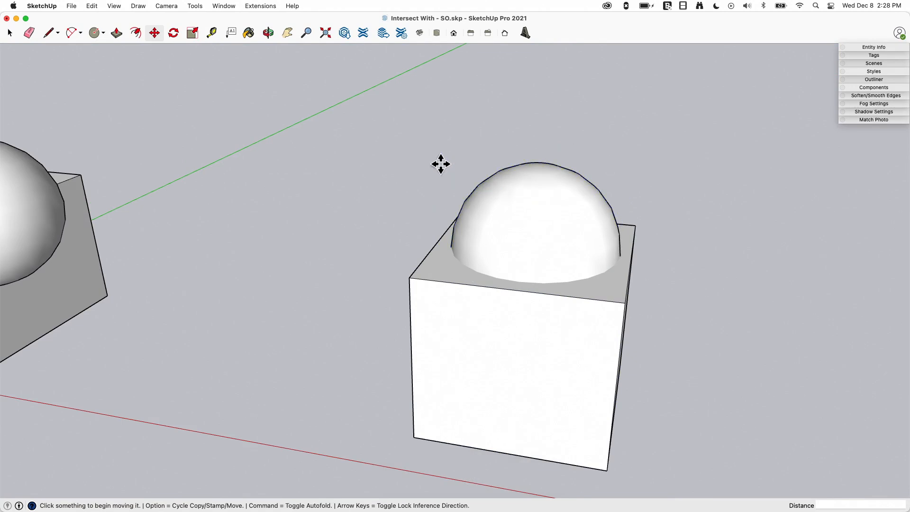
mouse_move(641, 314)
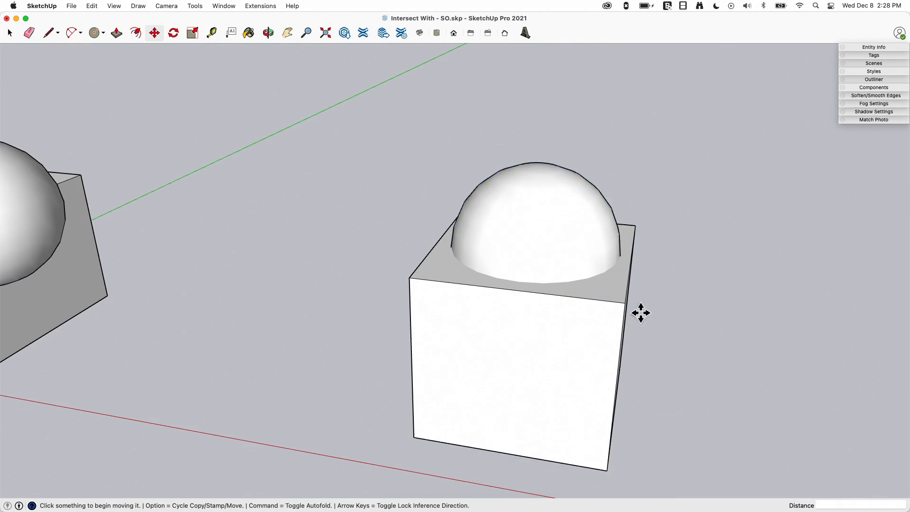
mouse_move(641, 307)
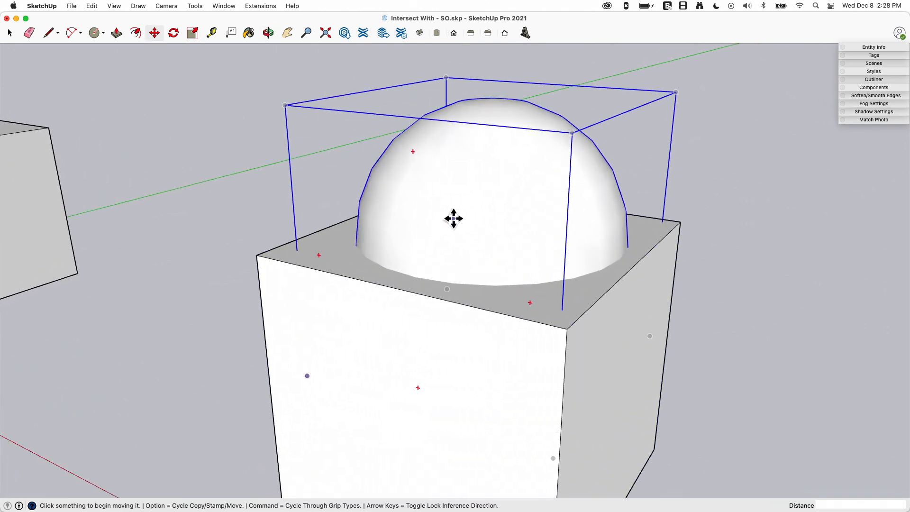
Exit Move keeping the half-sphere selected and Shift-add the cube beneath it.
key("space")
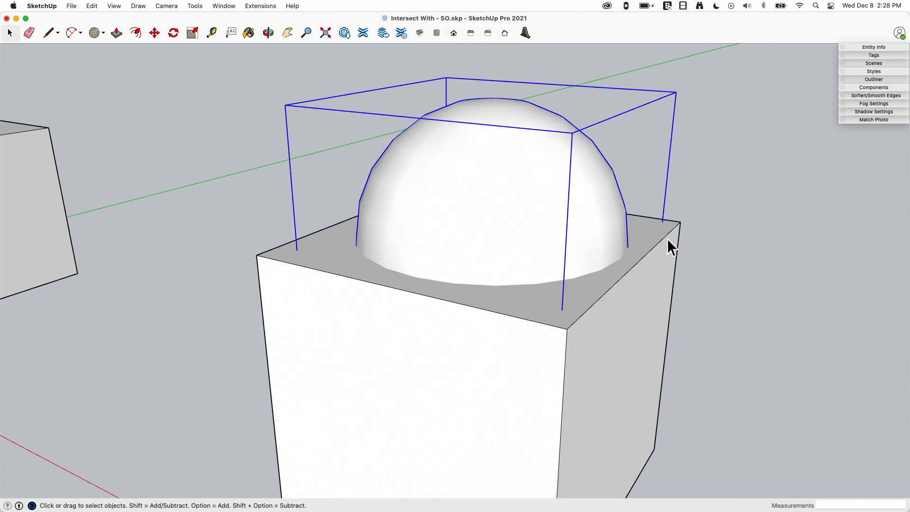
left_click(428, 377)
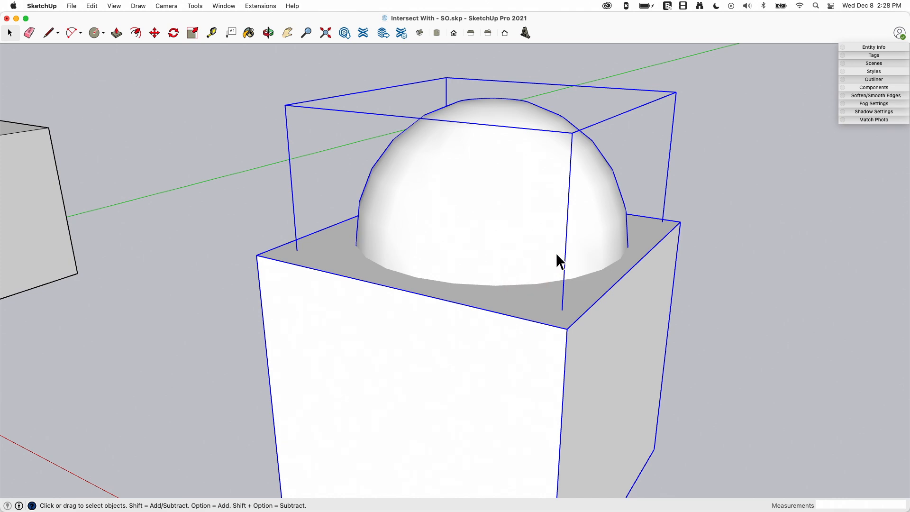
Run Intersect Faces With Selection on the selected half-sphere and cube.
right_click(557, 260)
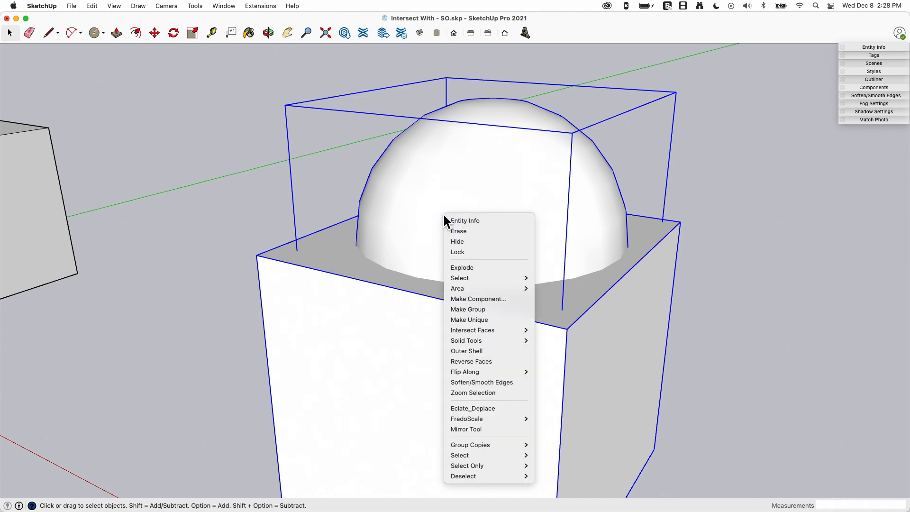
mouse_move(472, 329)
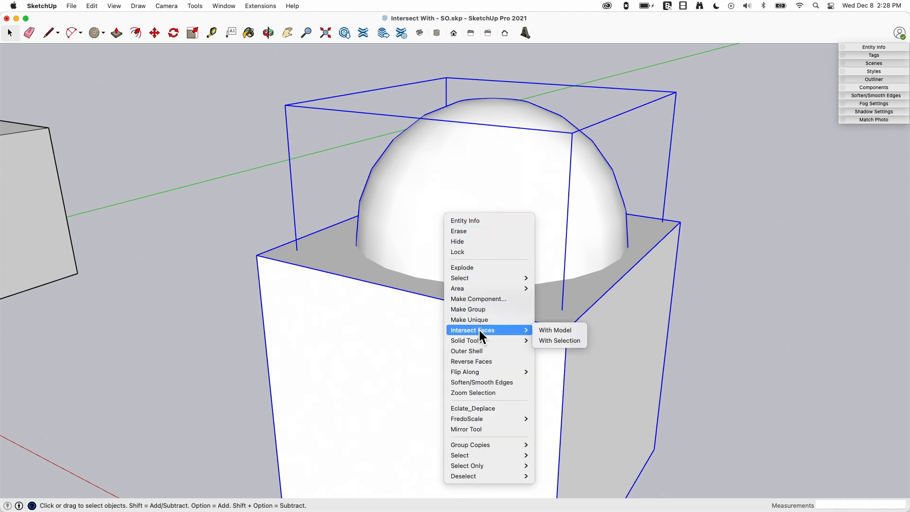
mouse_move(559, 340)
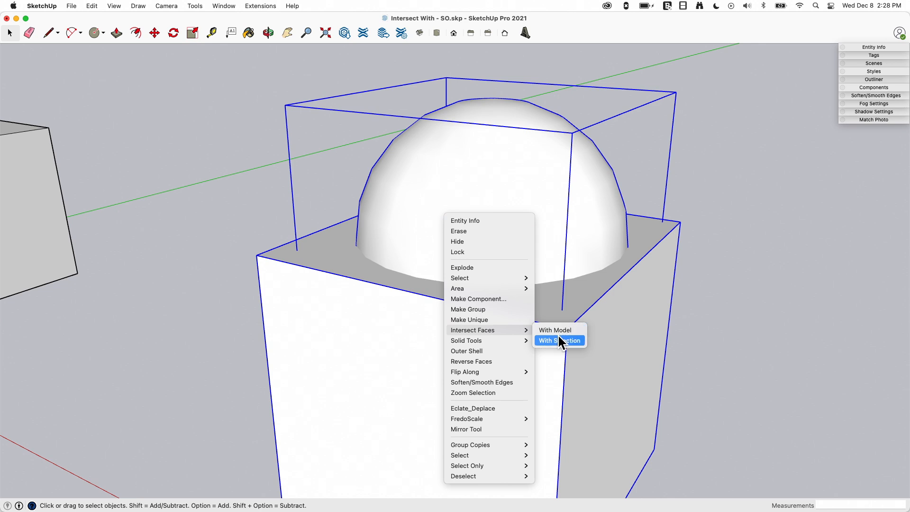
mouse_move(563, 345)
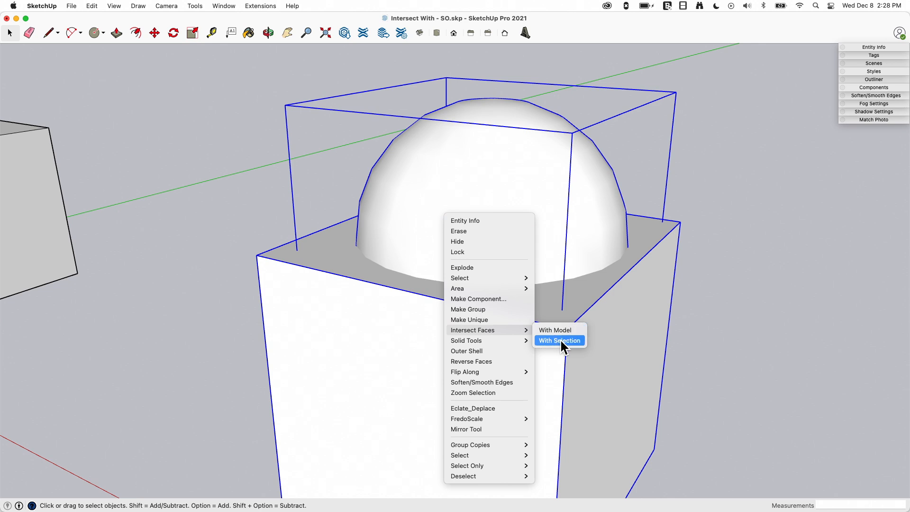
mouse_move(555, 330)
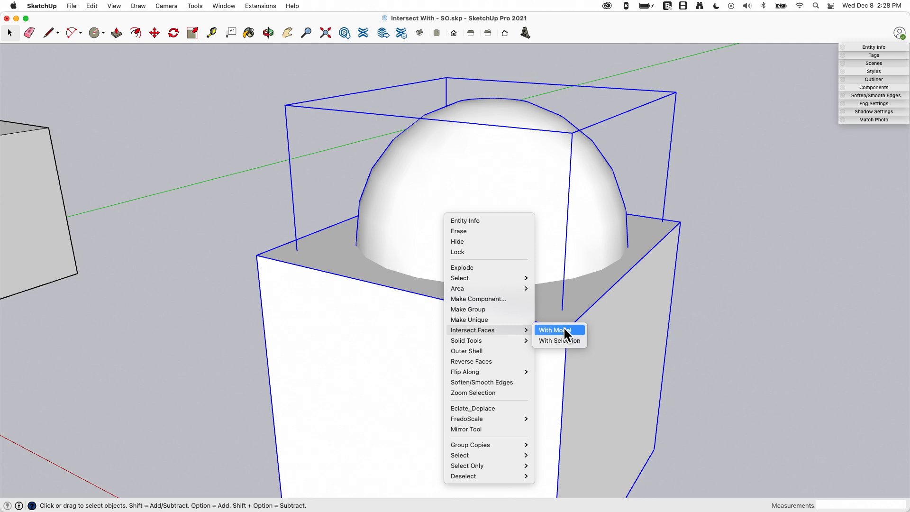
mouse_move(563, 343)
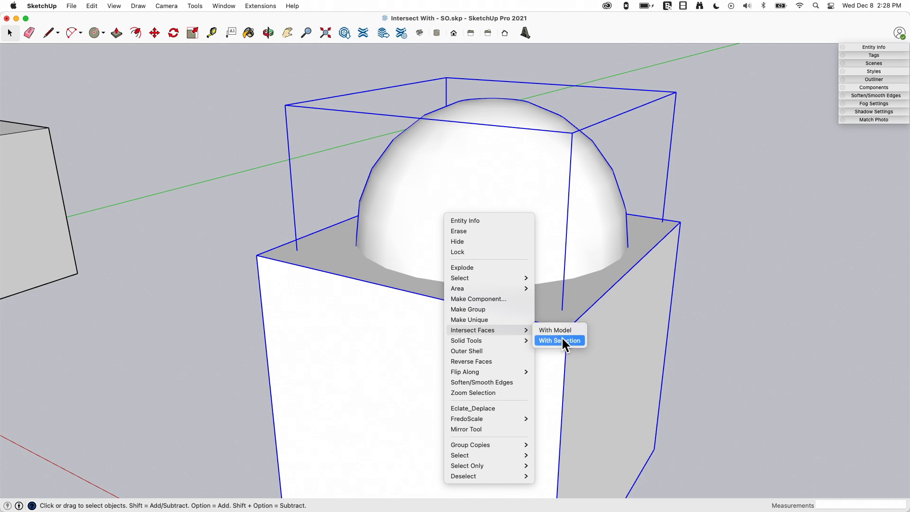
left_click(559, 341)
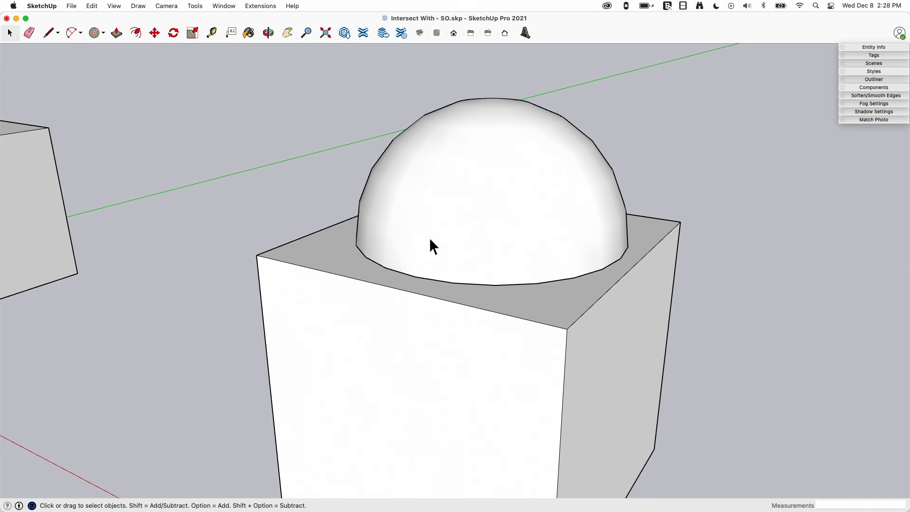
mouse_move(571, 285)
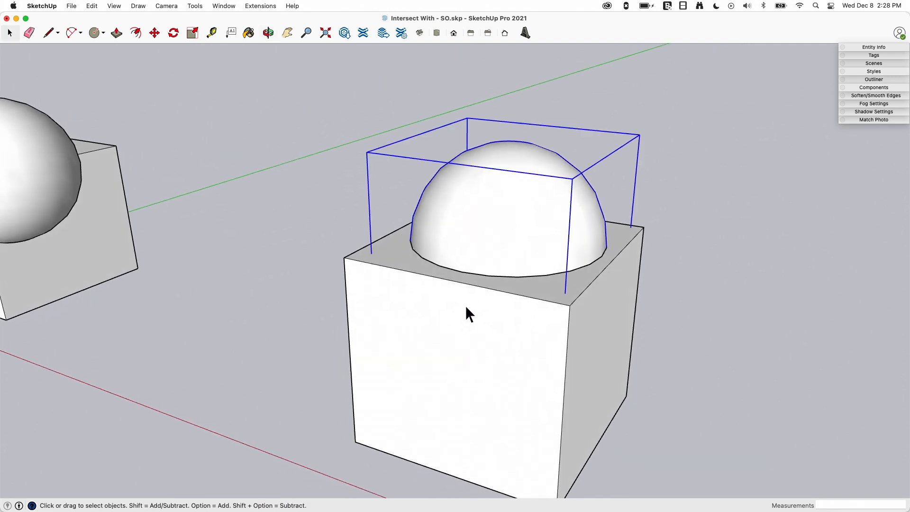
mouse_move(489, 256)
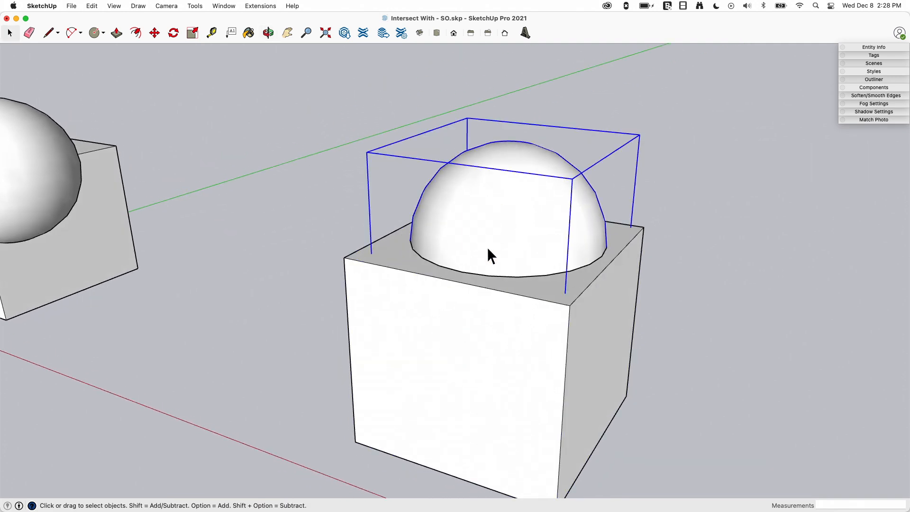
Move the sphere up off the cube, move the cube aside, then undo the cube move.
key("m")
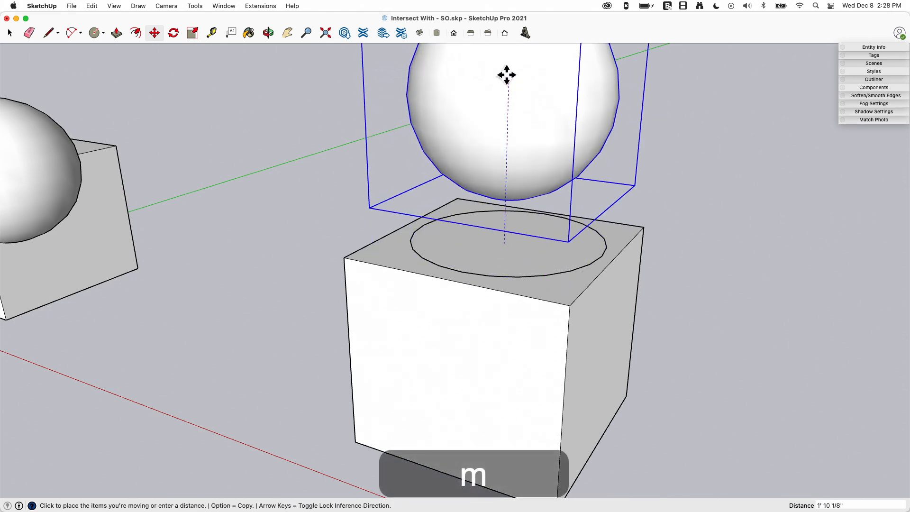
key("space")
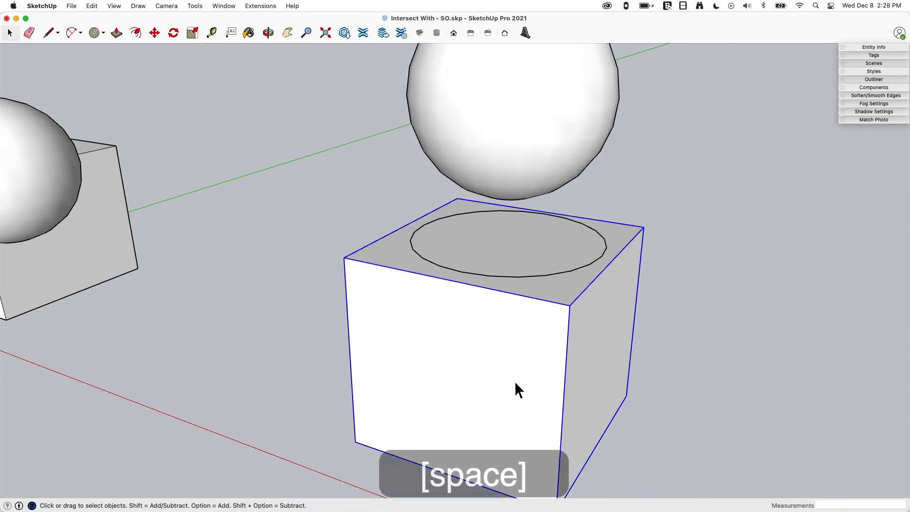
key("m")
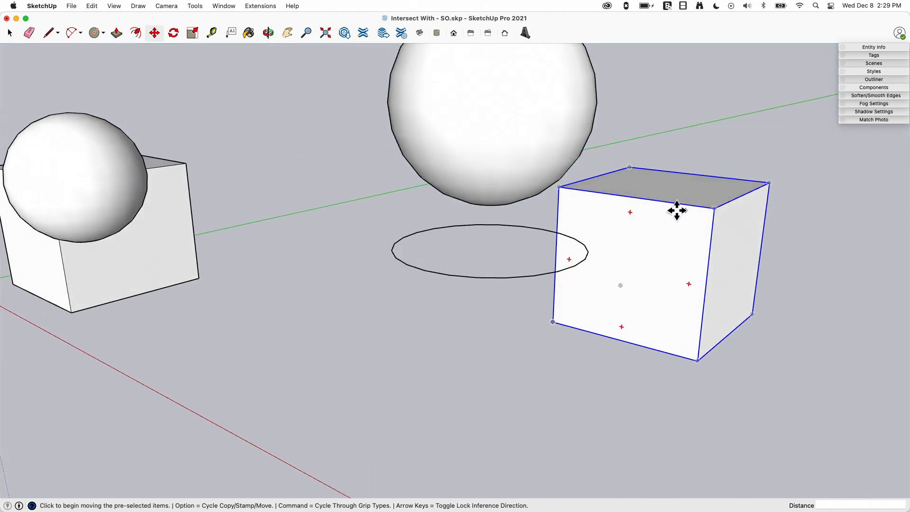
key("cmd+z")
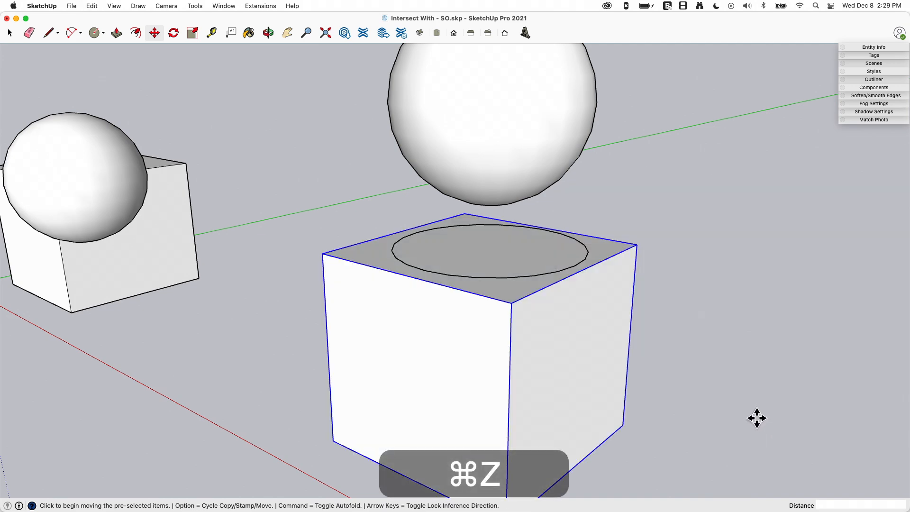
Undo the sphere move so the dome sits back on the cube, then return to Select.
key("cmd+z")
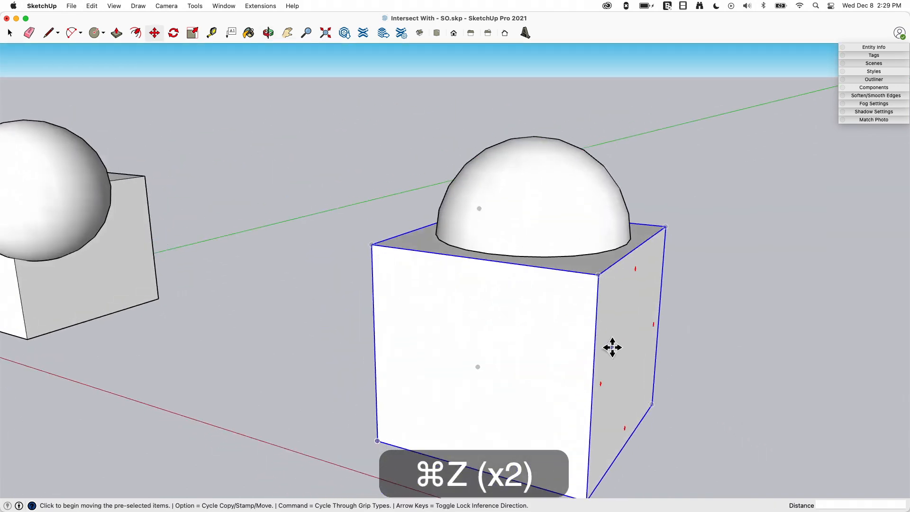
key("cmd+z")
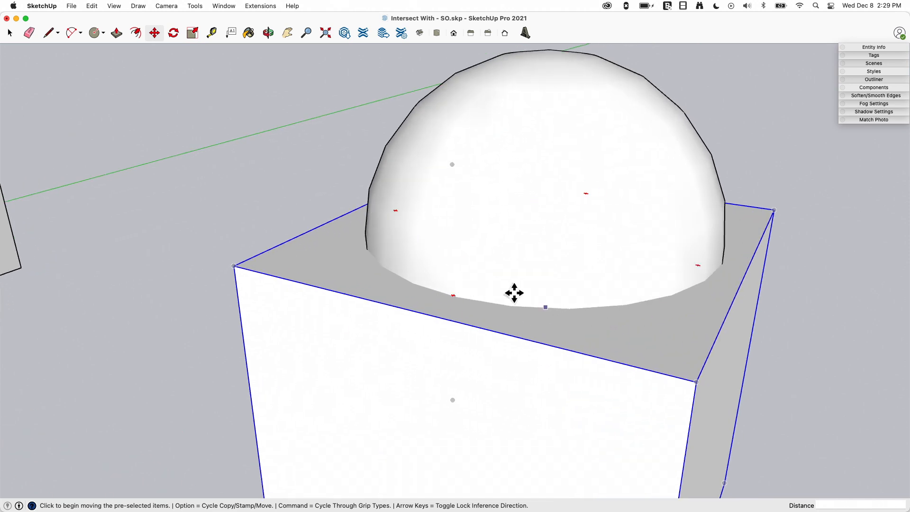
mouse_move(432, 287)
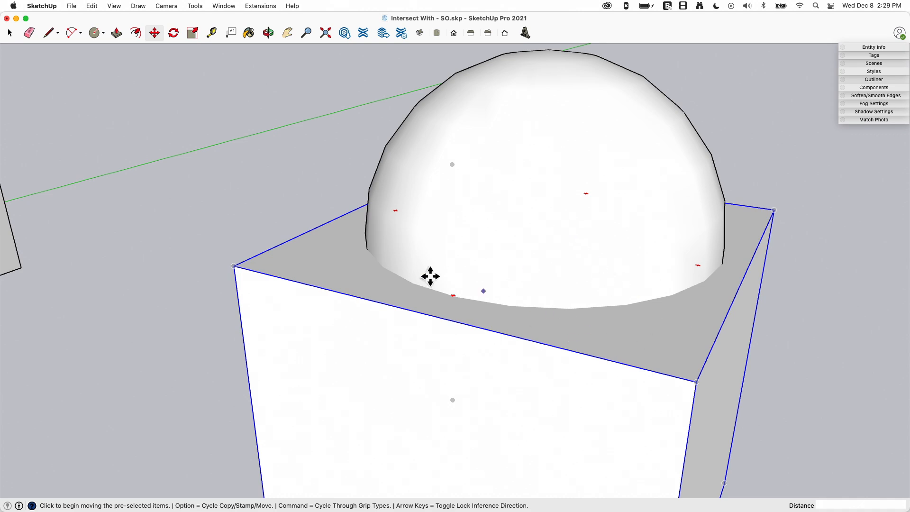
mouse_move(707, 324)
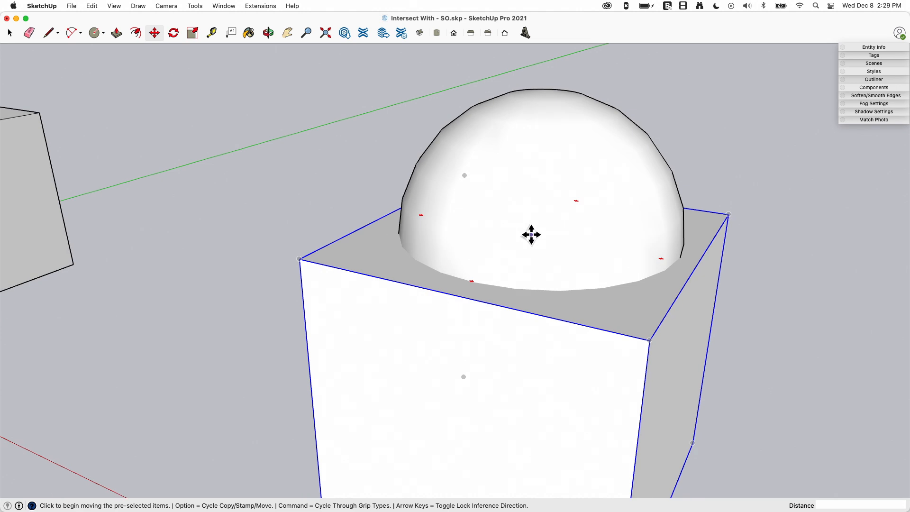
key("space")
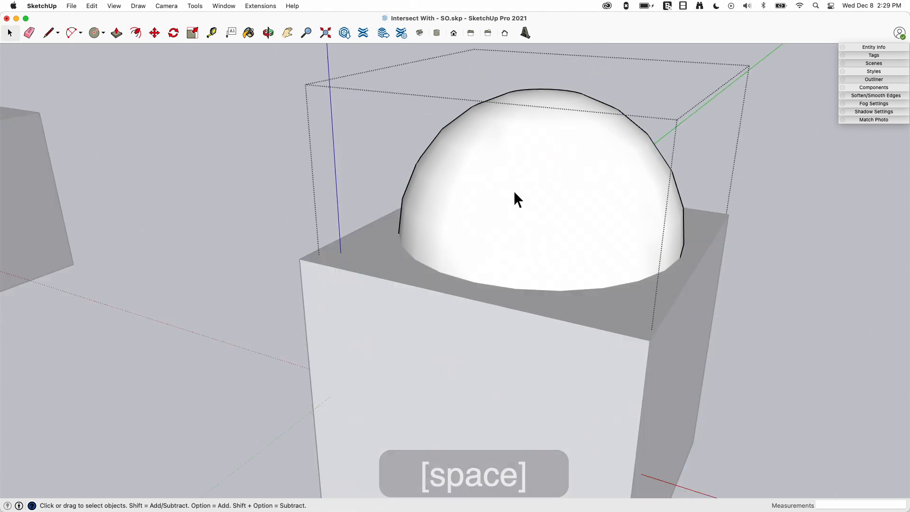
Select all of the sphere's faces inside its group.
key("space")
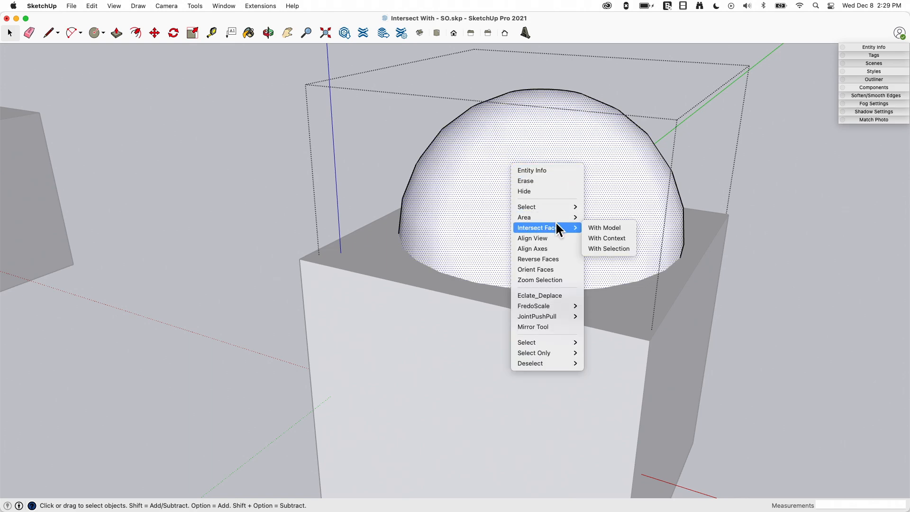
mouse_move(607, 228)
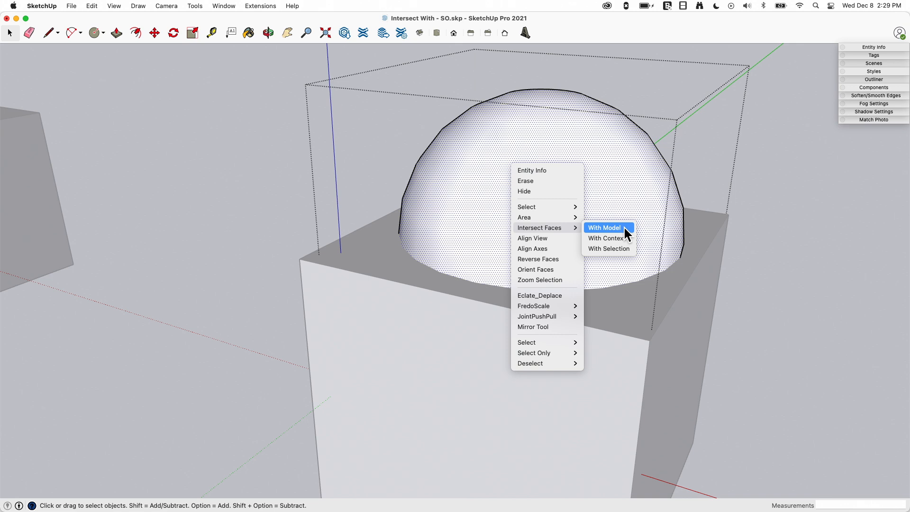
mouse_move(509, 226)
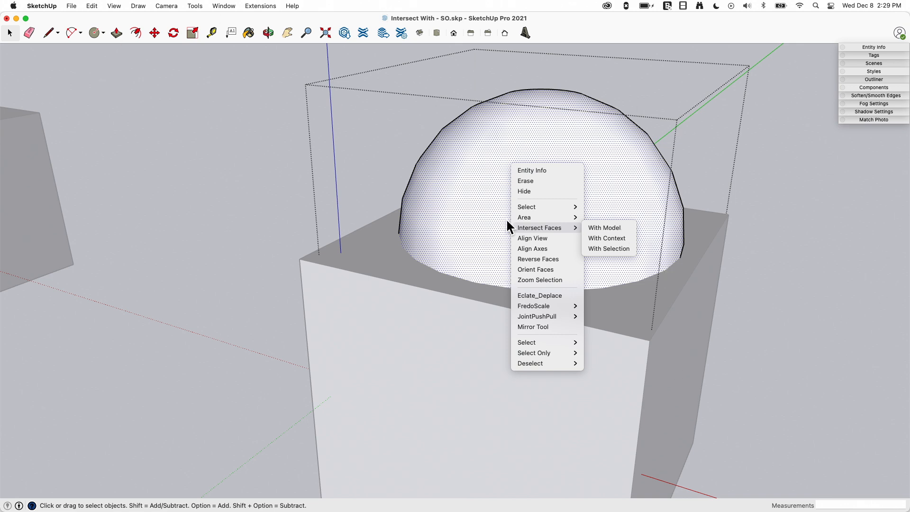
mouse_move(546, 227)
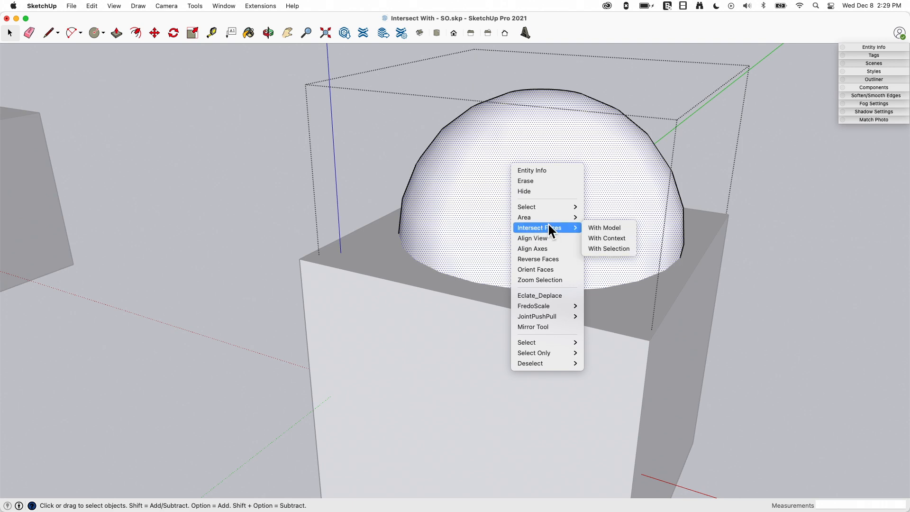
mouse_move(608, 238)
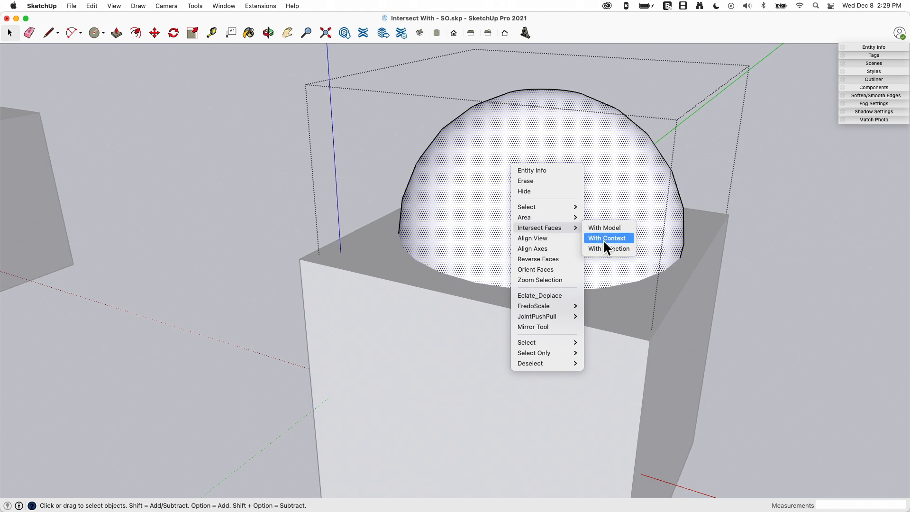
mouse_move(429, 173)
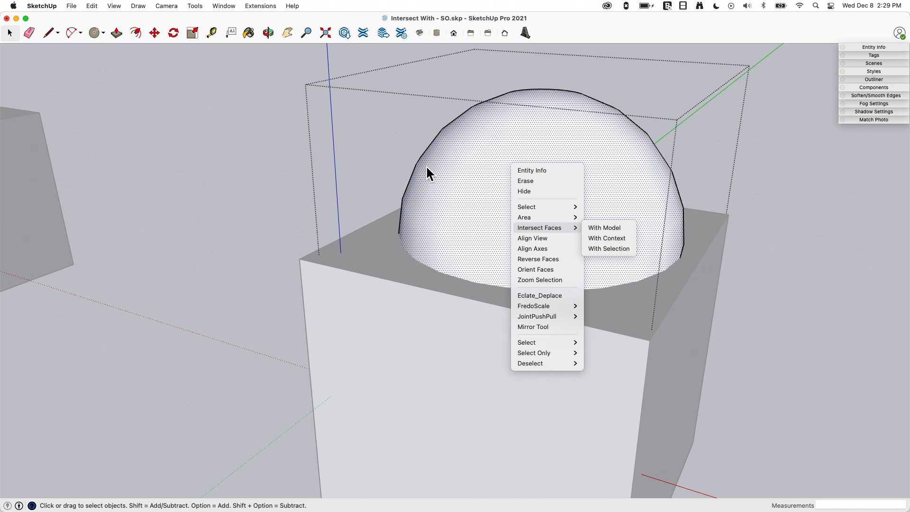
mouse_move(444, 230)
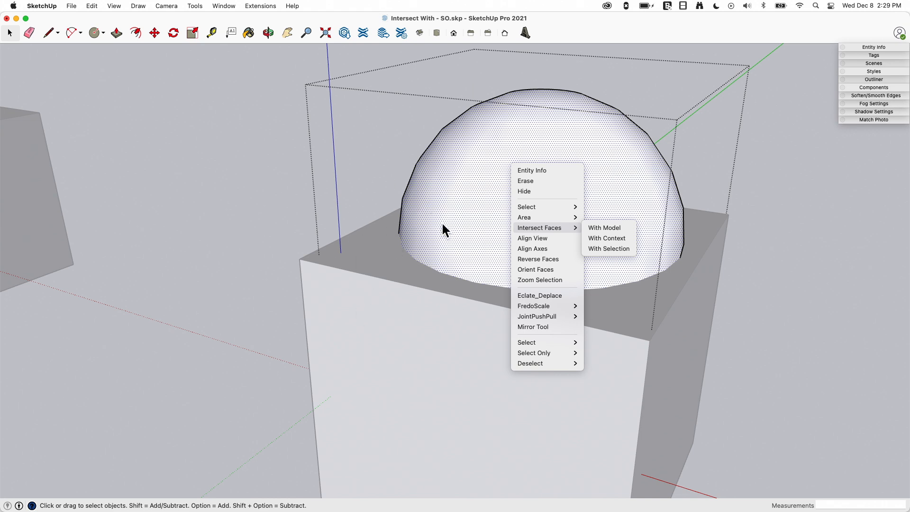
mouse_move(562, 237)
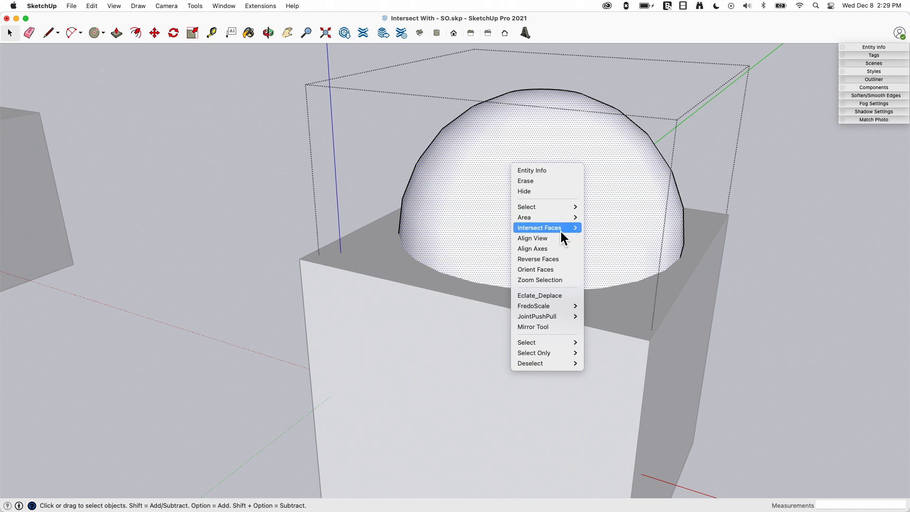
mouse_move(546, 228)
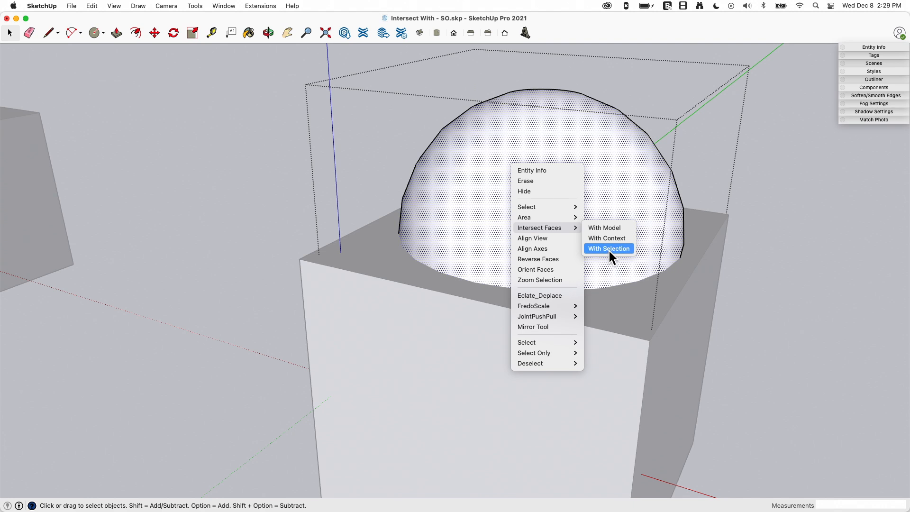
mouse_move(524, 217)
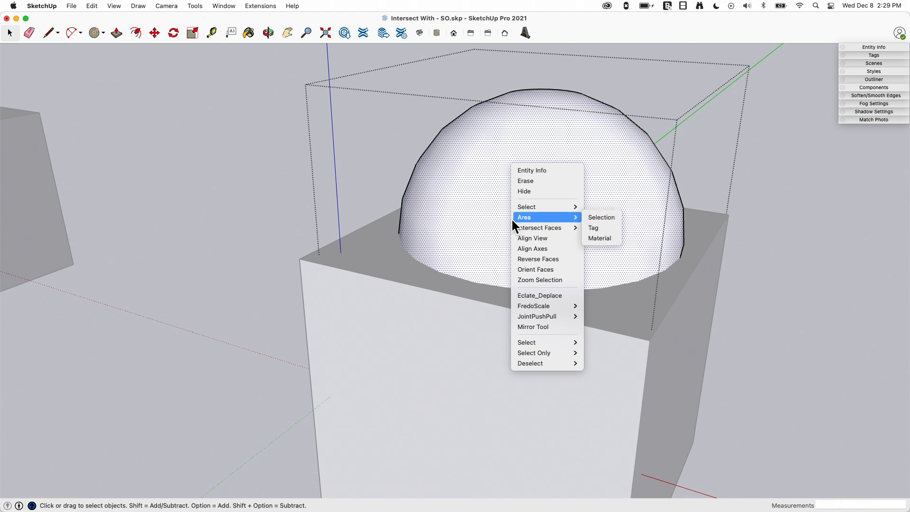
mouse_move(539, 227)
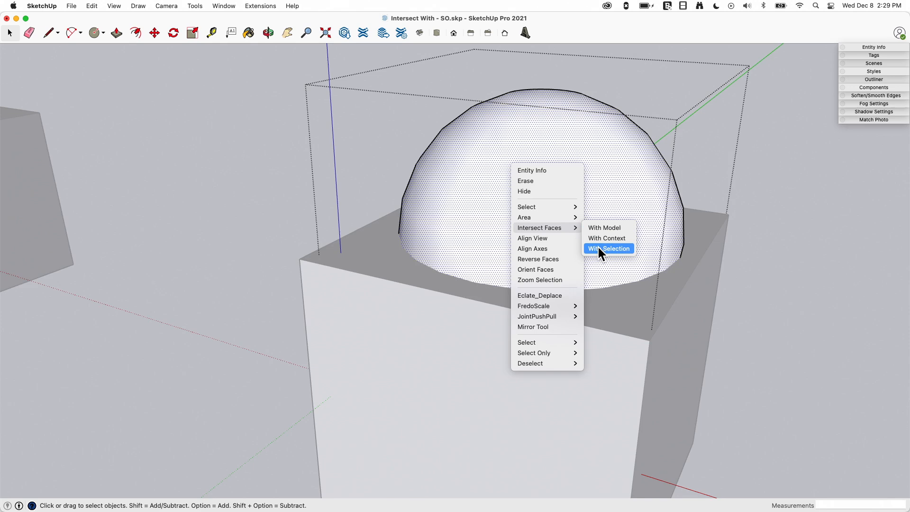
mouse_move(454, 180)
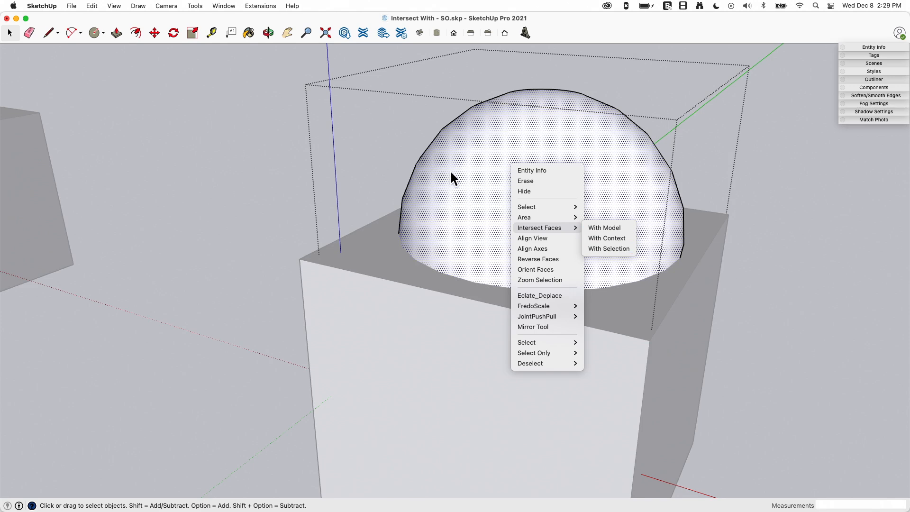
mouse_move(608, 248)
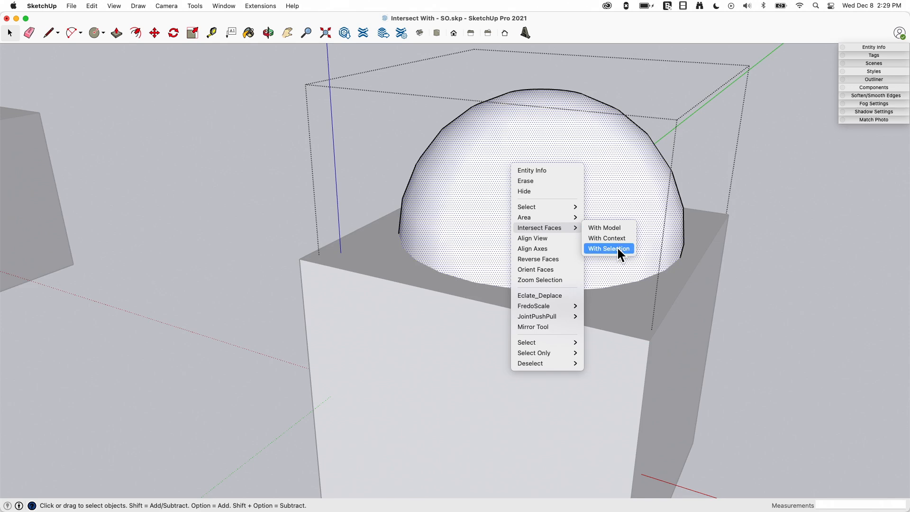
Try Intersect With Selection, dismiss the no-intersections message, and reopen the sphere's Intersect Faces menu.
left_click(609, 248)
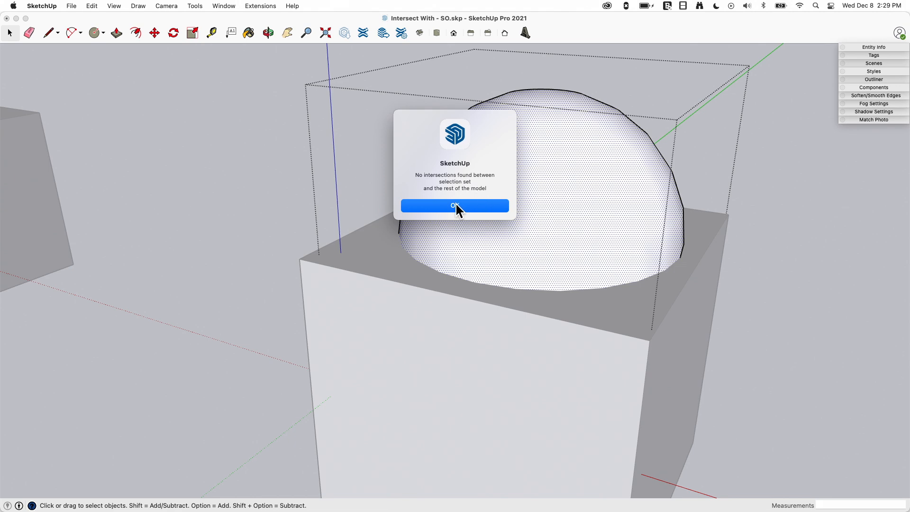
left_click(454, 205)
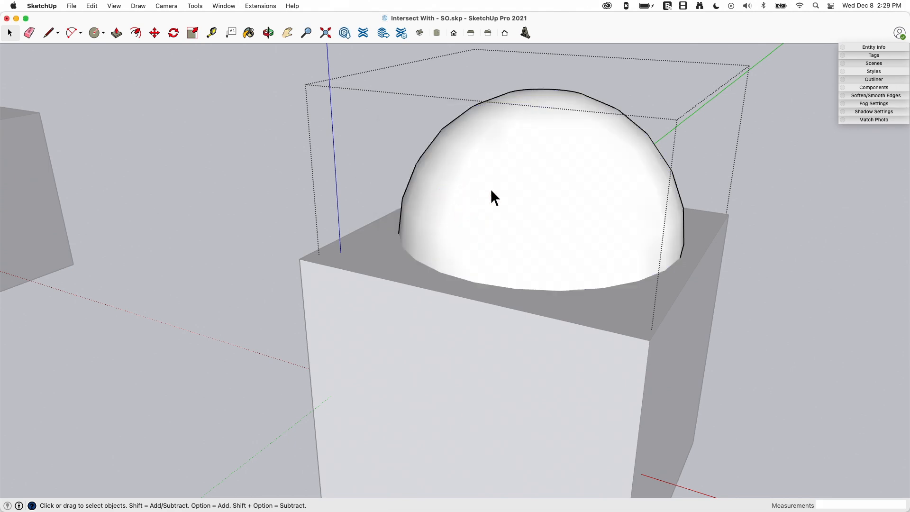
right_click(492, 197)
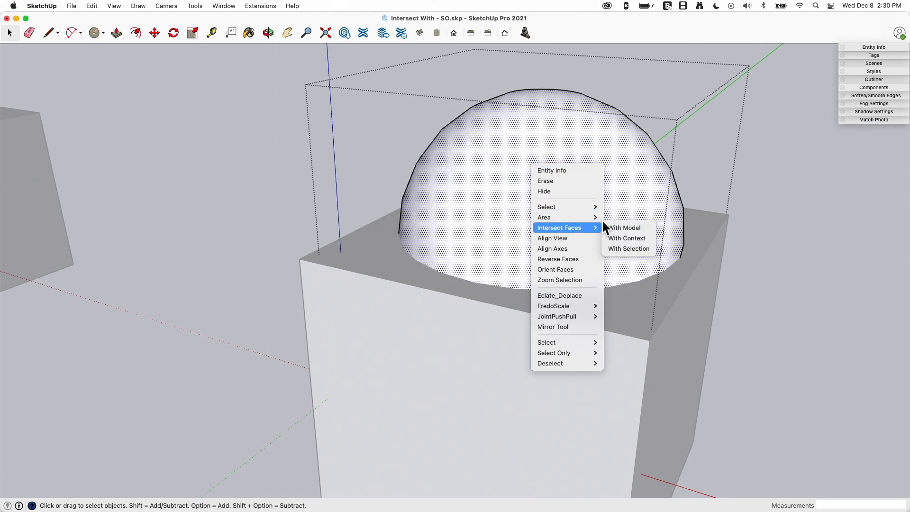
mouse_move(632, 238)
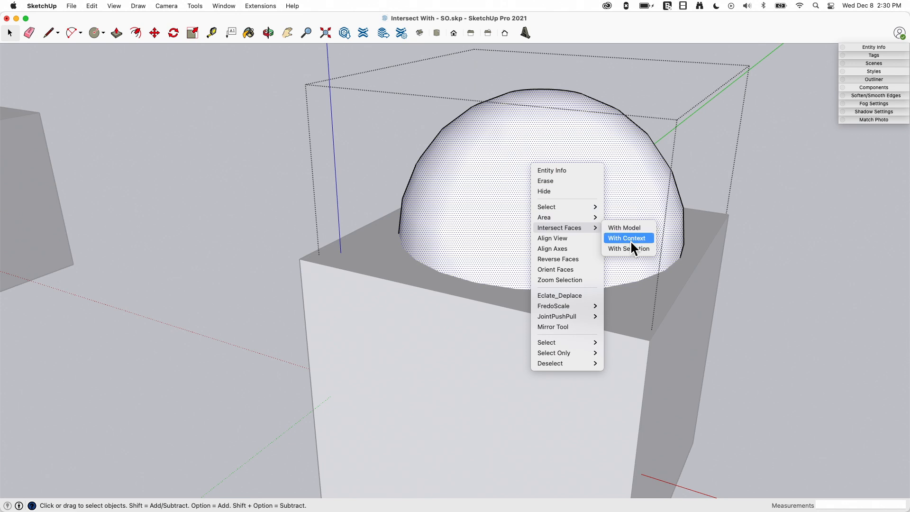
mouse_move(583, 69)
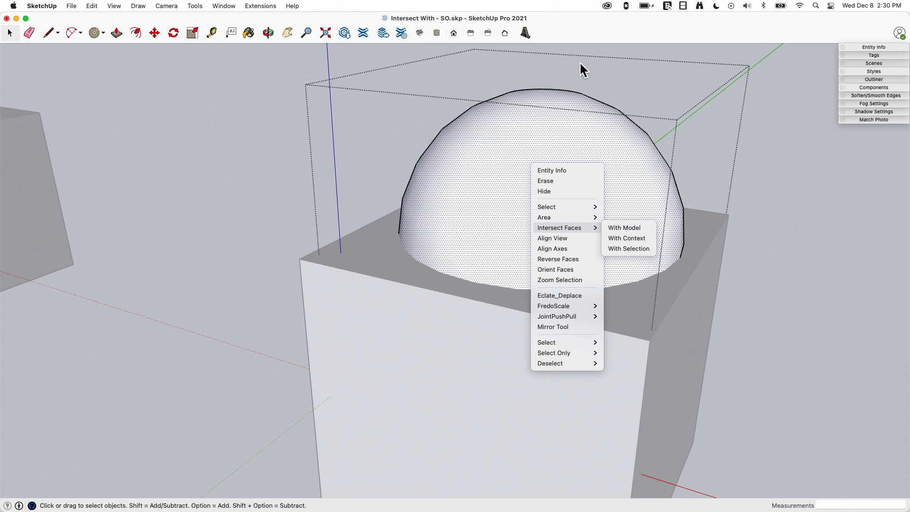
mouse_move(665, 431)
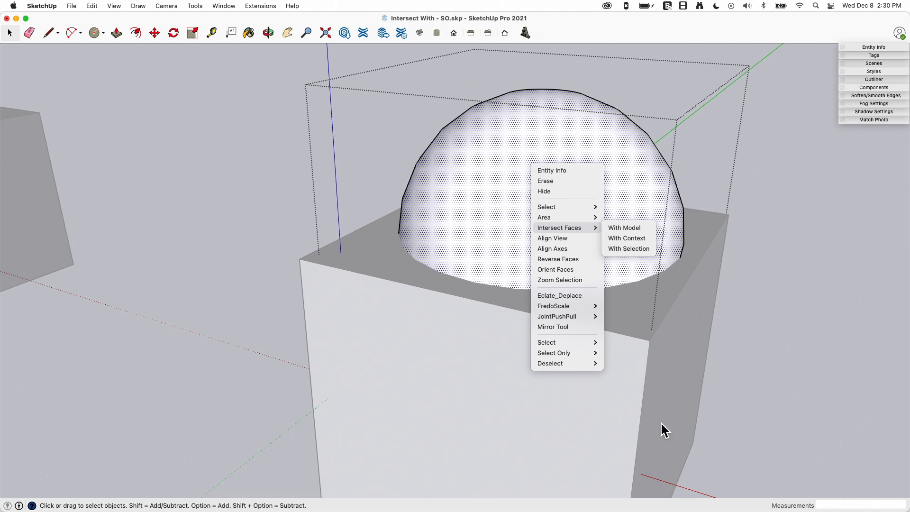
mouse_move(626, 237)
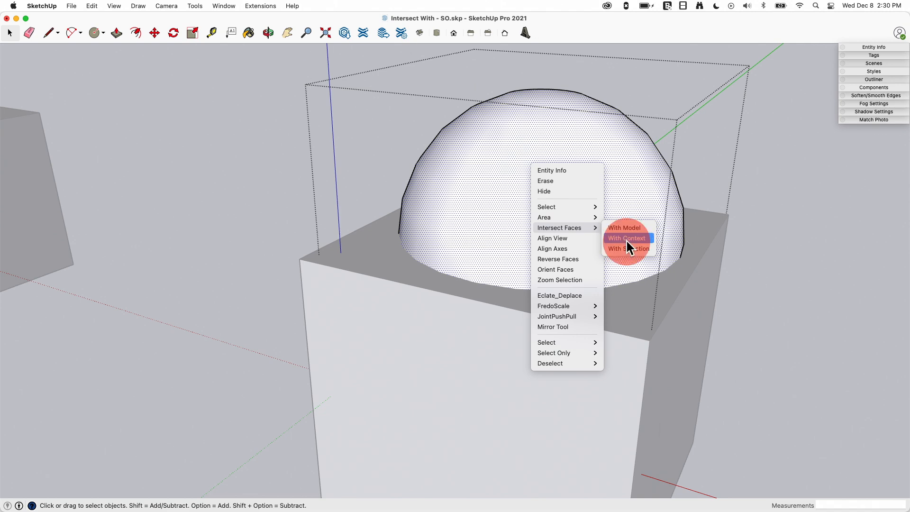
left_click(626, 248)
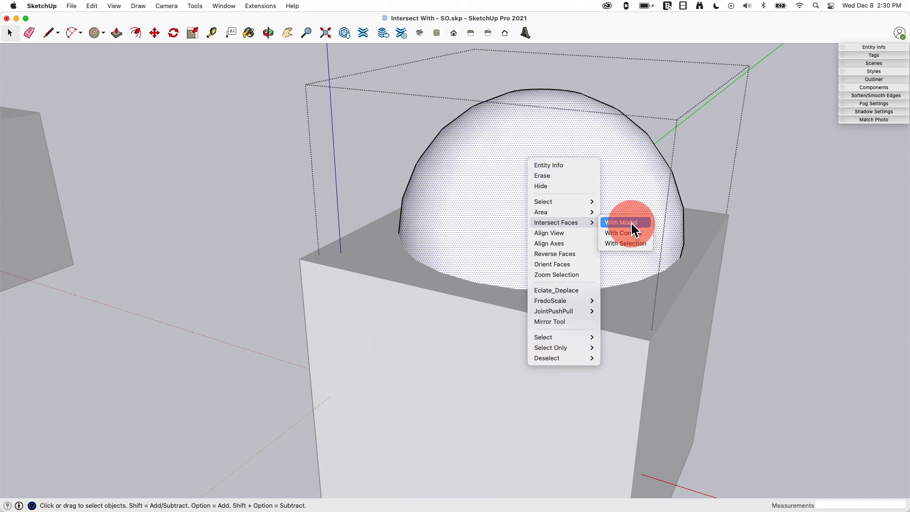
Intersect the sphere's faces With Model from inside its group.
left_click(620, 222)
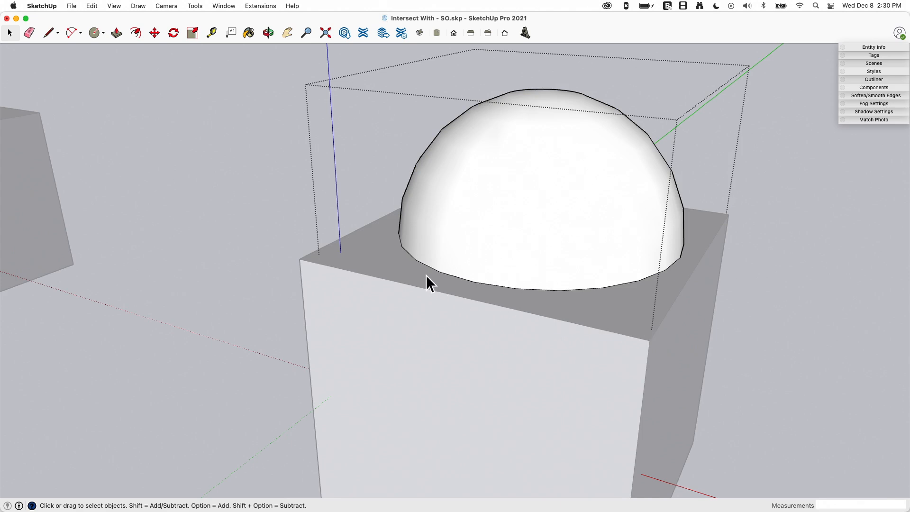
mouse_move(690, 237)
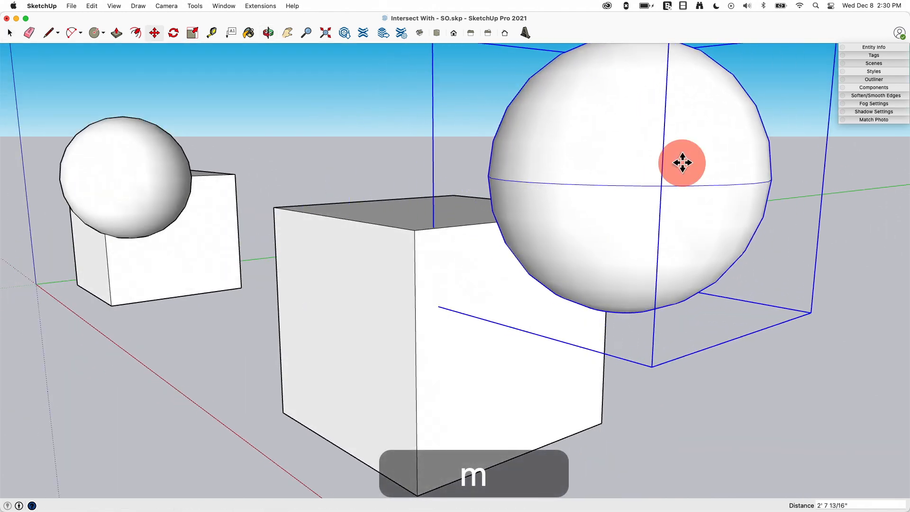
Delete the sphere's lower half, set the half-sphere down on the cube, and clear the selection.
key("space")
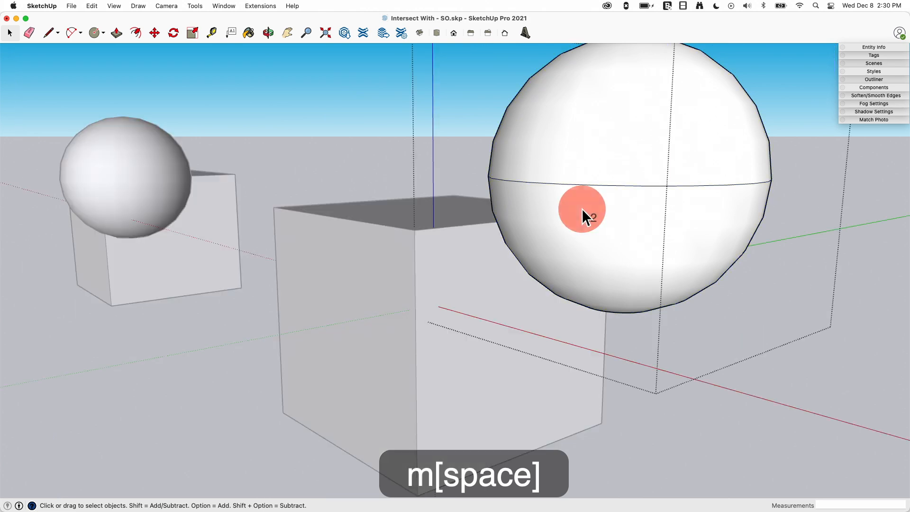
mouse_move(588, 235)
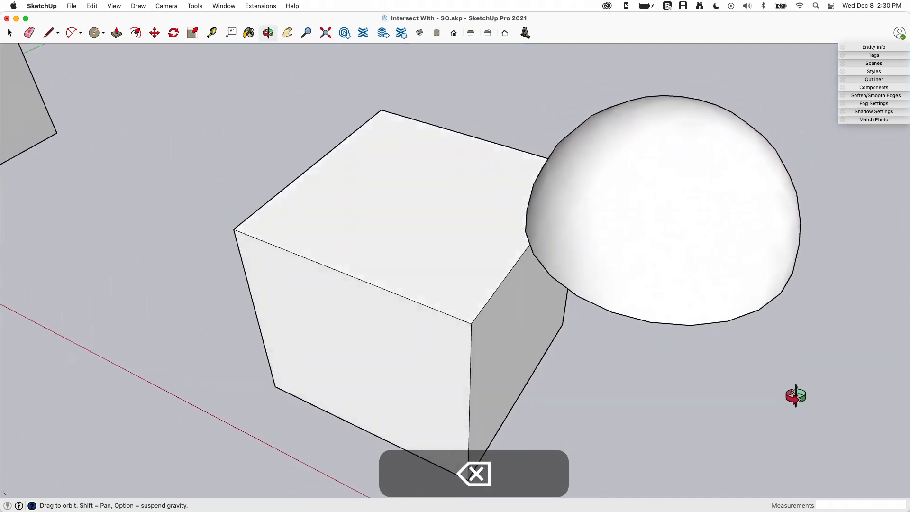
key("m")
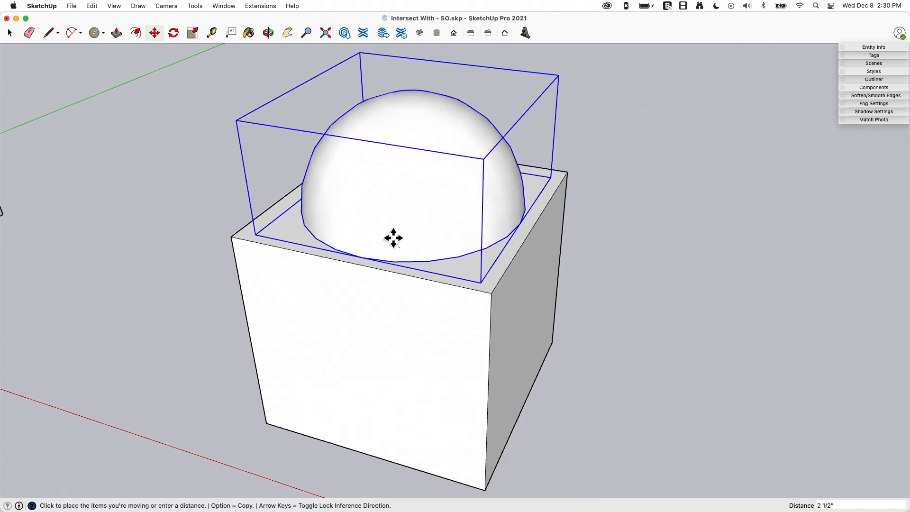
key("space")
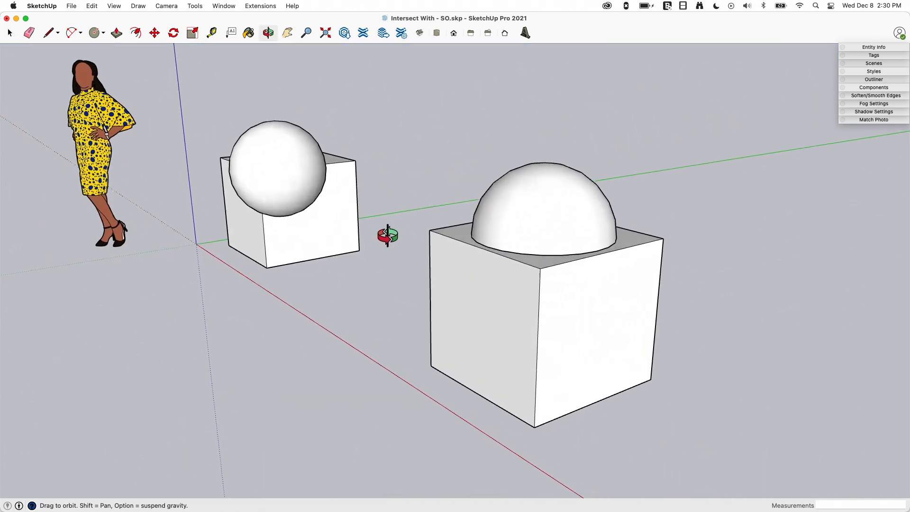
left_click(9, 32)
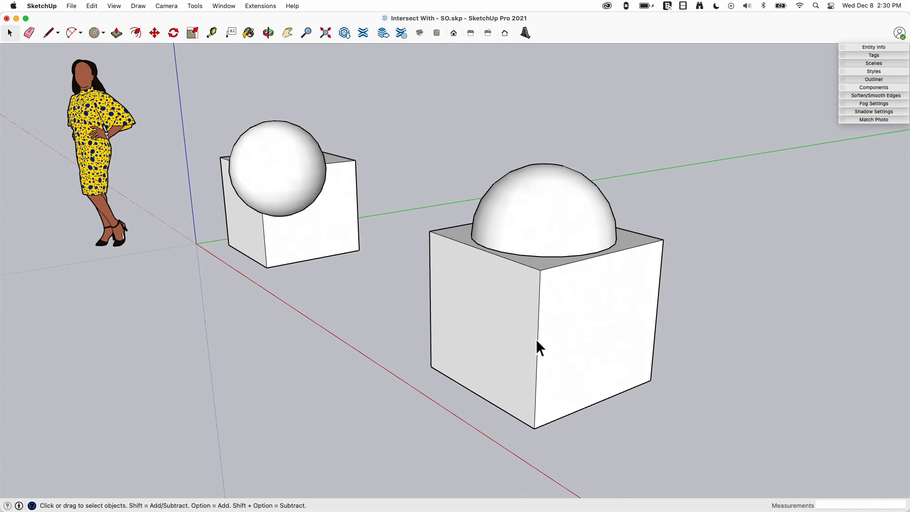
mouse_move(474, 328)
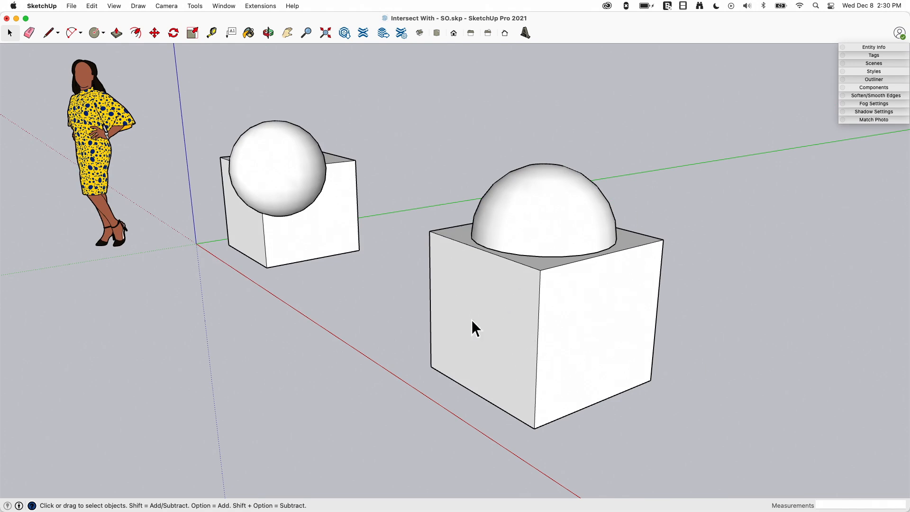
mouse_move(520, 296)
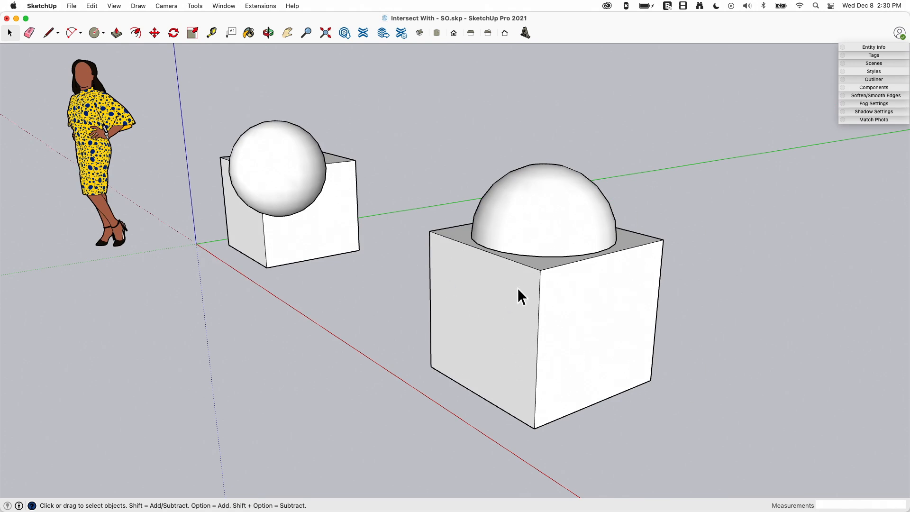
mouse_move(606, 363)
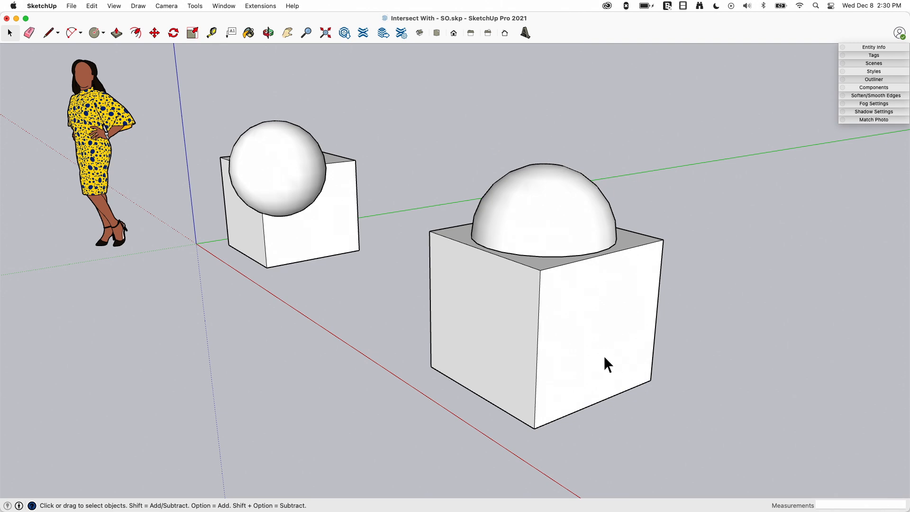
mouse_move(241, 229)
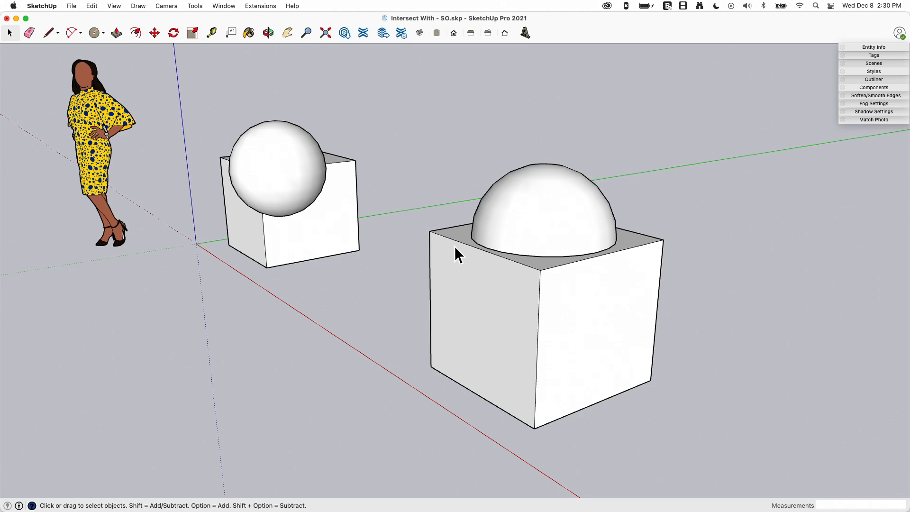
mouse_move(483, 152)
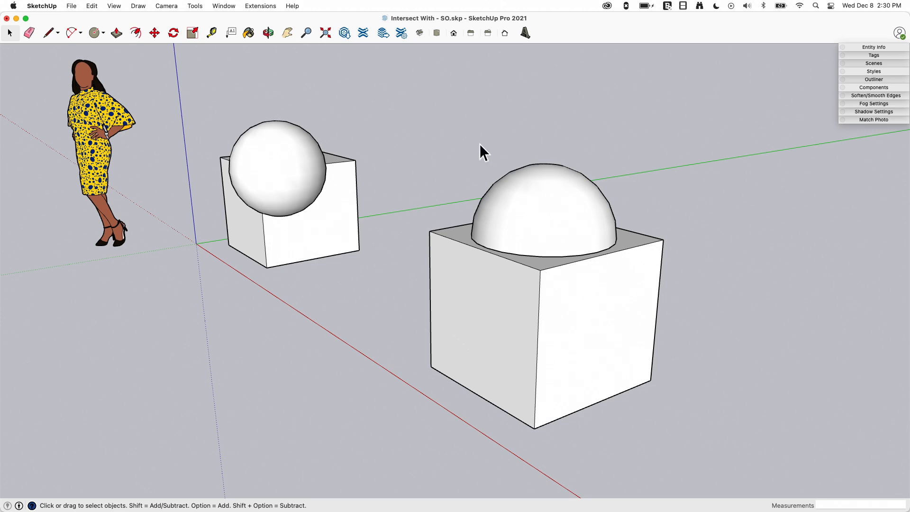
mouse_move(431, 236)
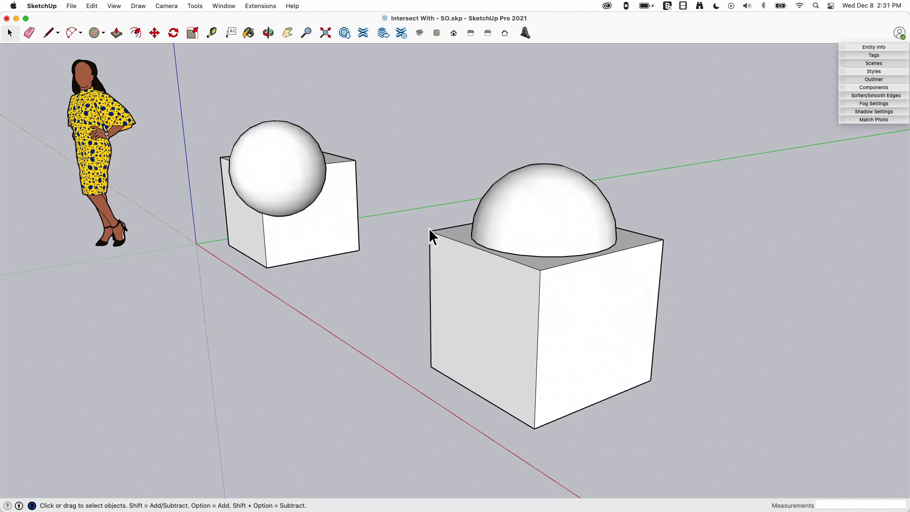
mouse_move(526, 170)
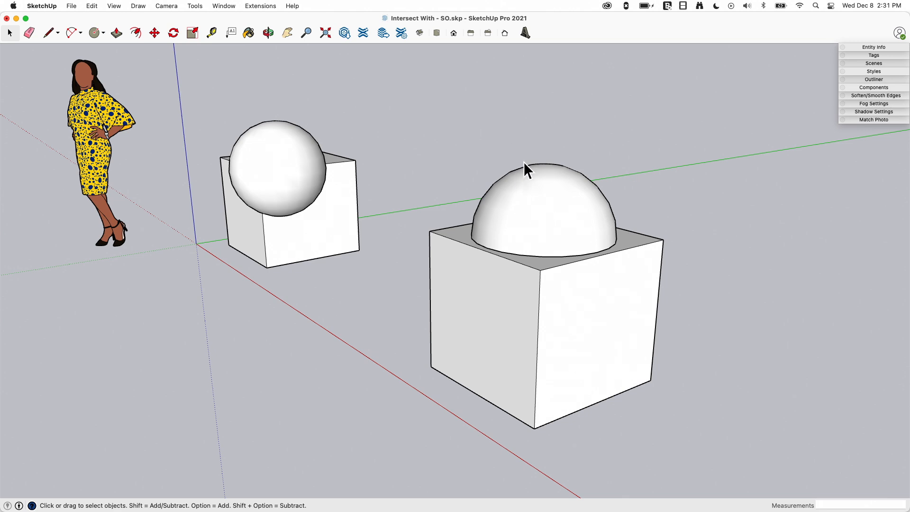
mouse_move(510, 152)
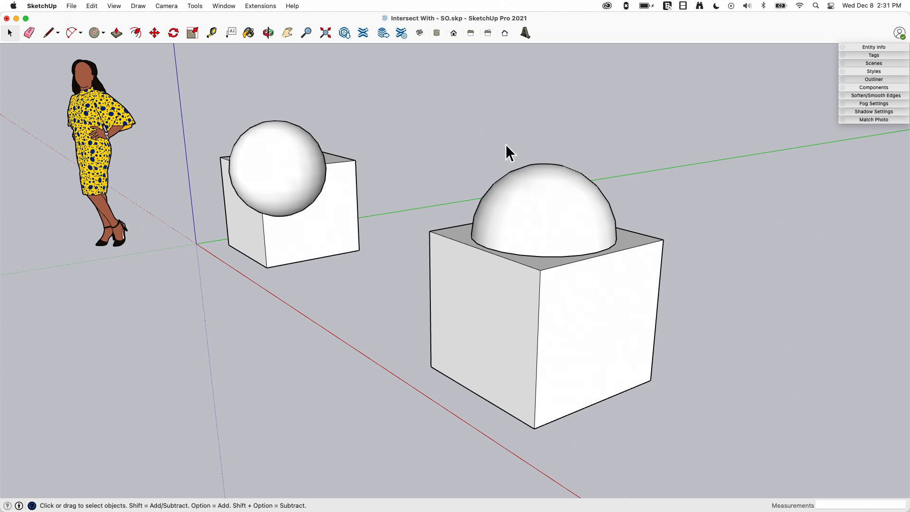
mouse_move(341, 162)
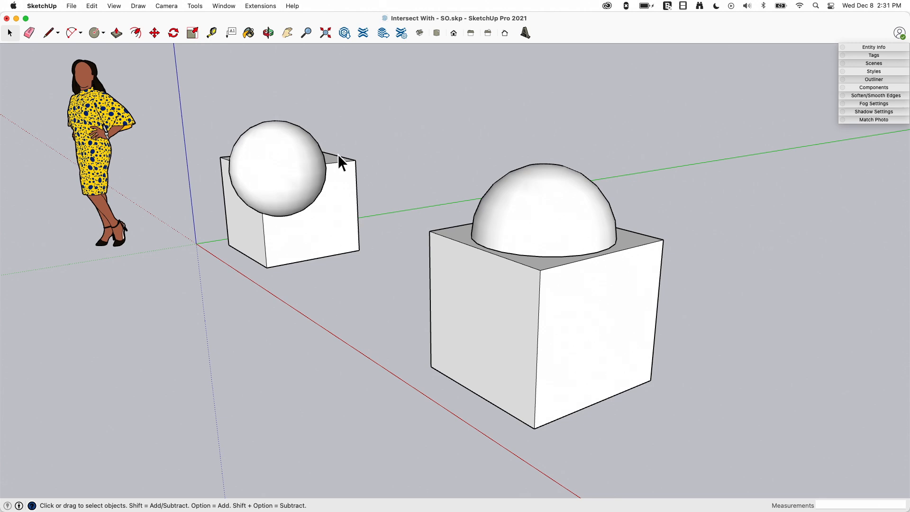
mouse_move(371, 179)
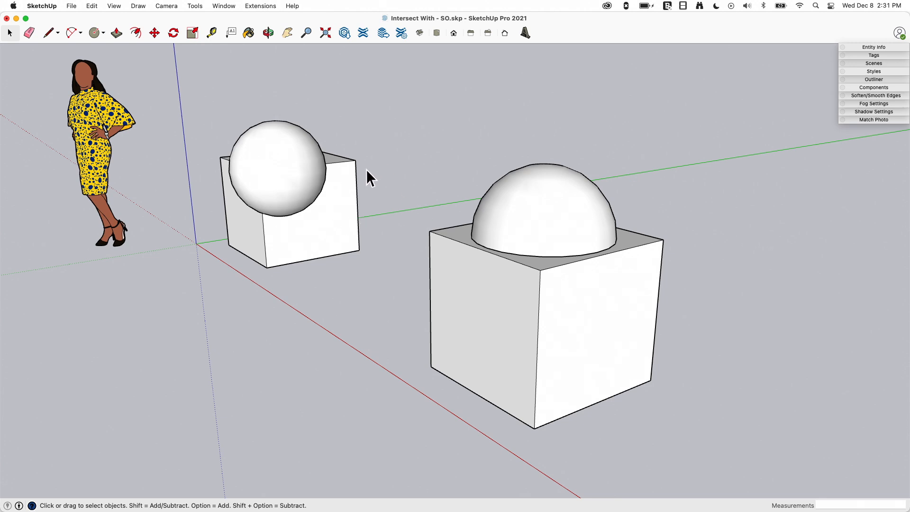
mouse_move(691, 229)
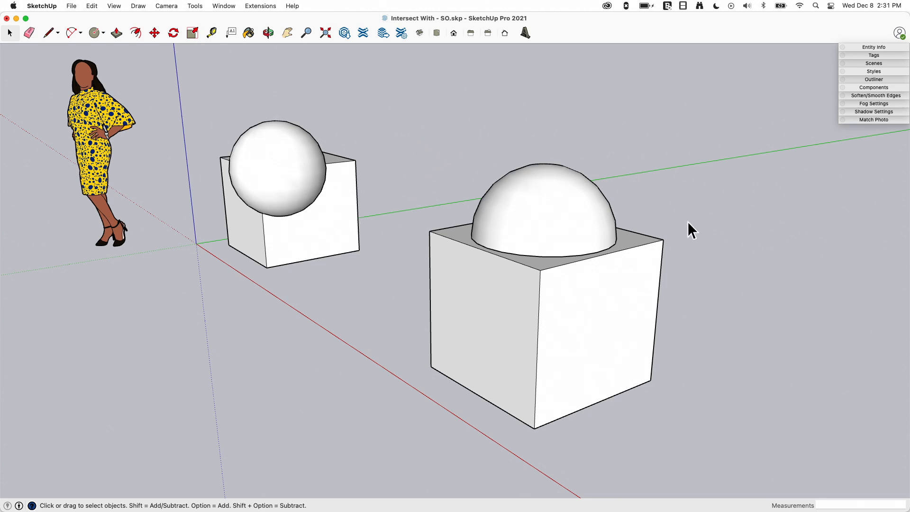
mouse_move(775, 326)
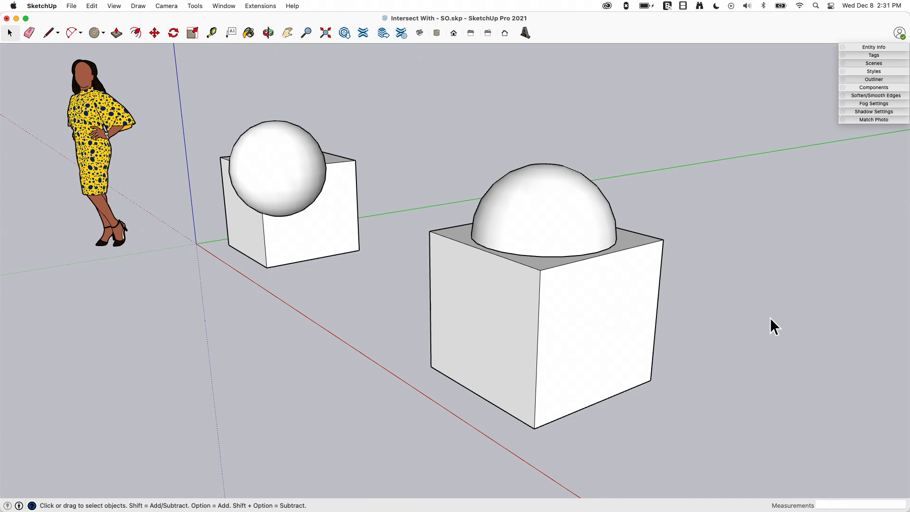